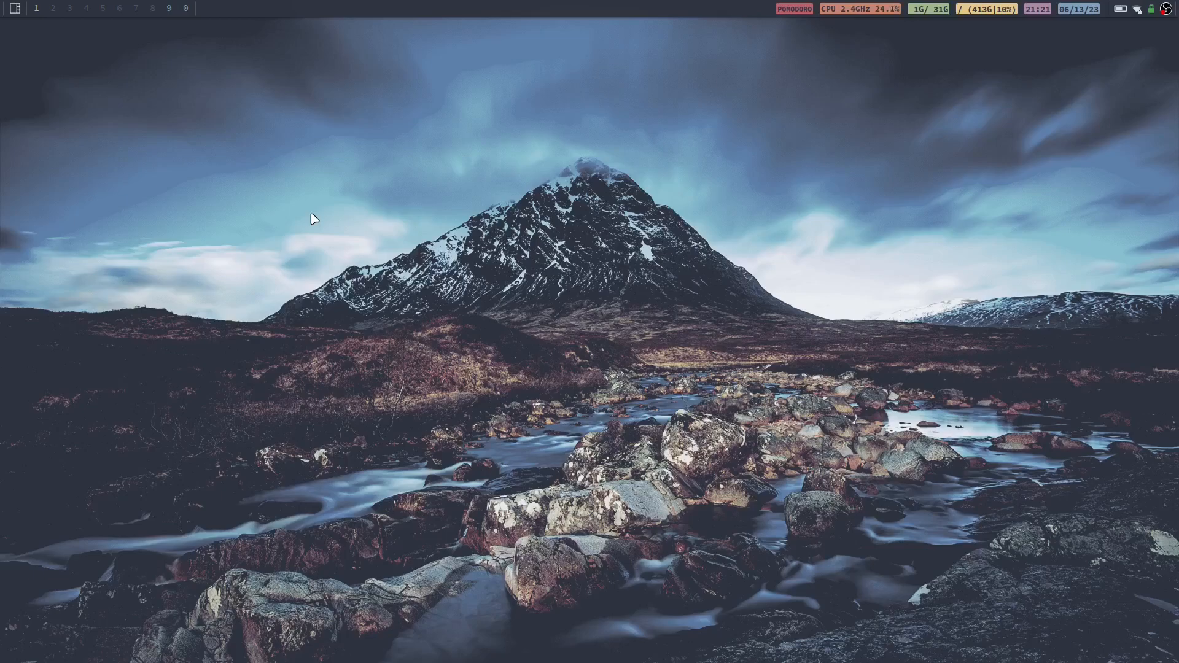
pyautogui.moveTo(349, 256)
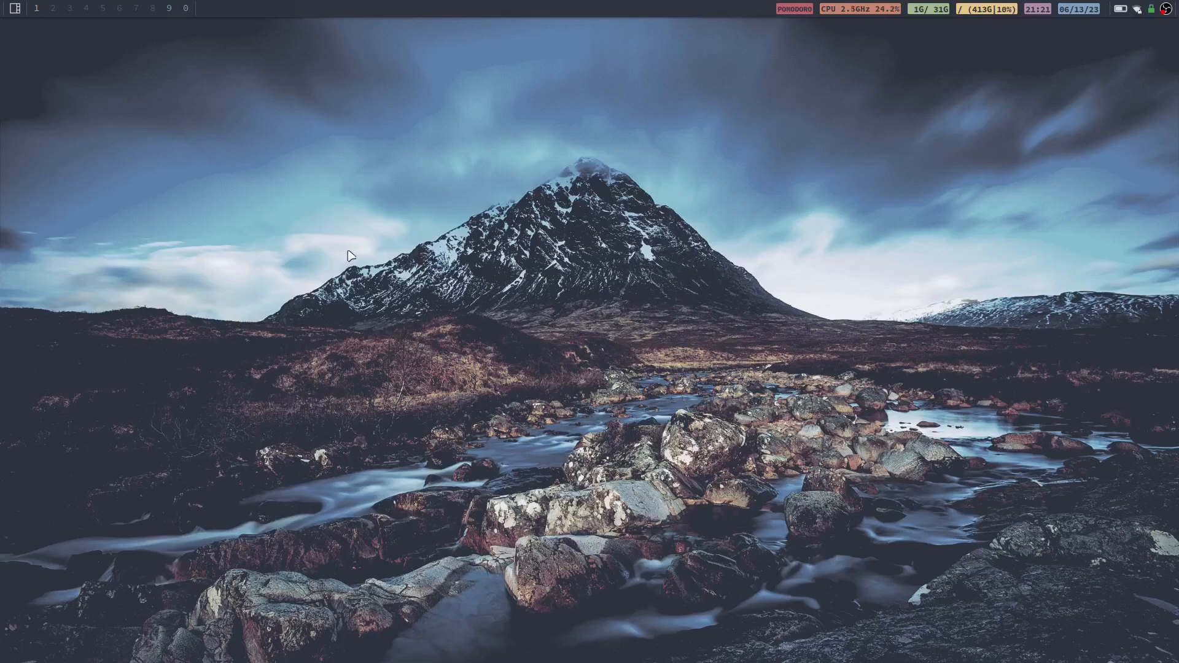
pyautogui.moveTo(360, 230)
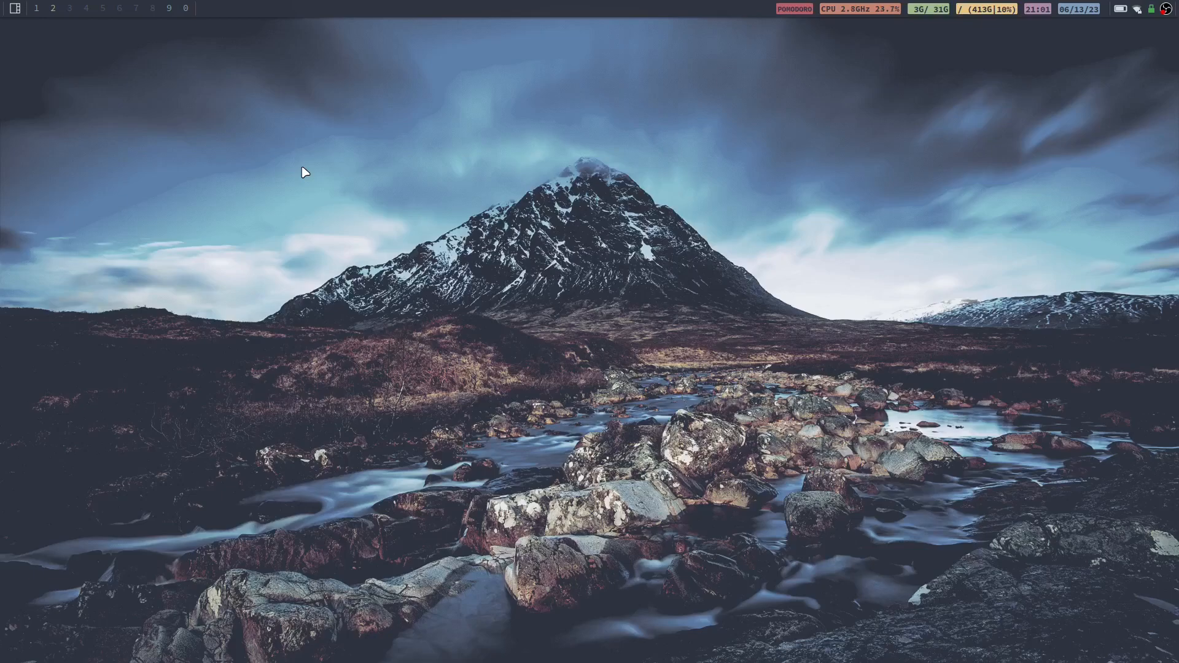
pyautogui.moveTo(320, 179)
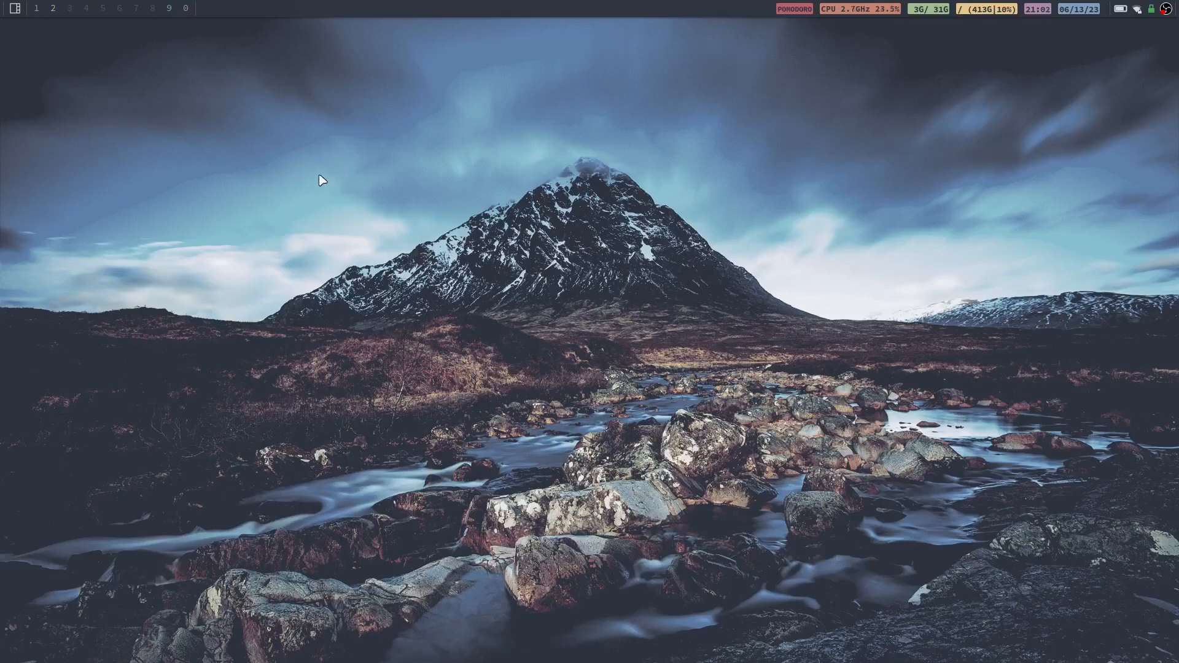
pyautogui.moveTo(329, 180)
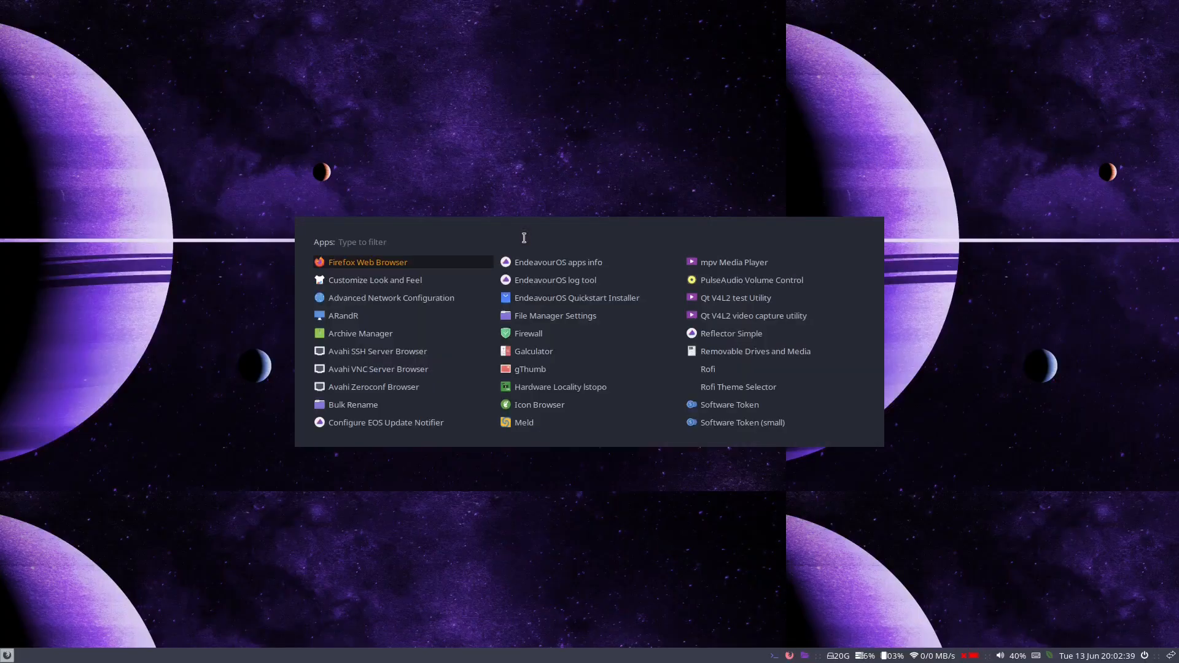
# Select the Qogir-dark mouse cursor theme in Customize Look and Feel, apply it and close the window
pyautogui.click(373, 280)
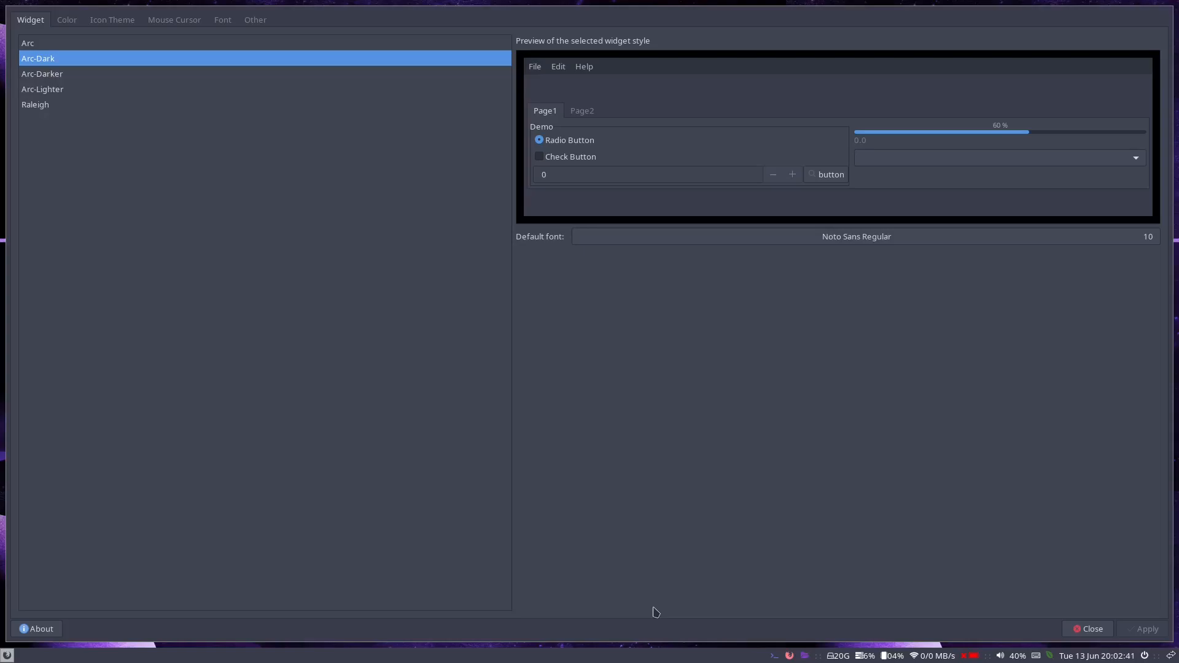
pyautogui.click(174, 19)
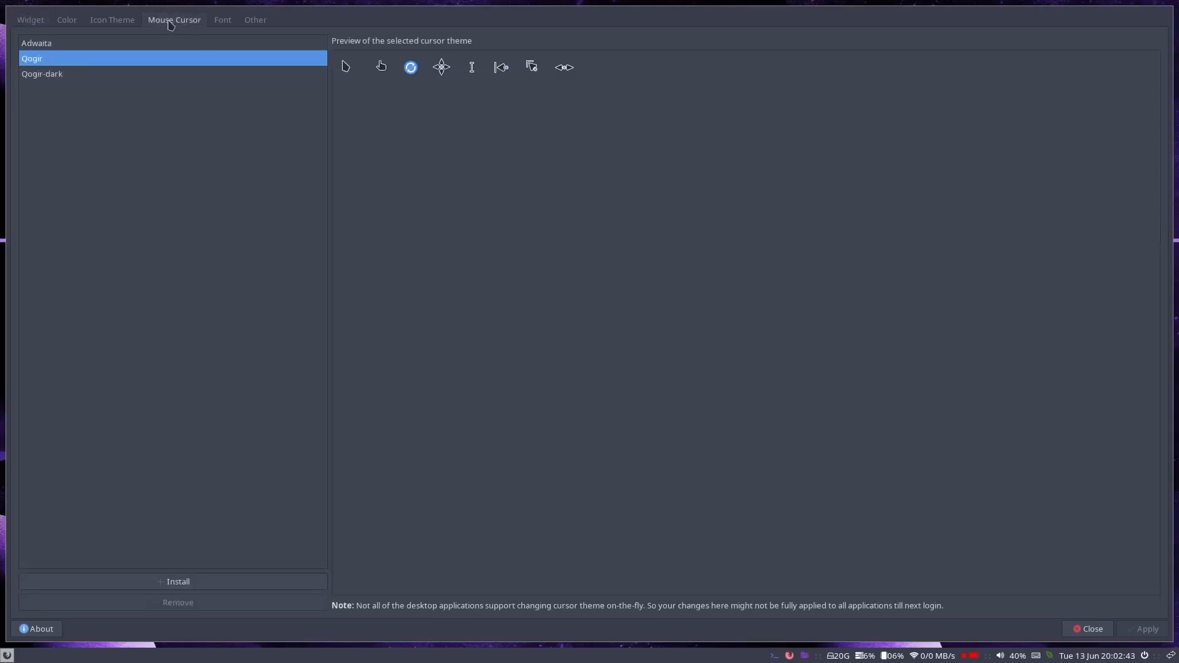
pyautogui.moveTo(67, 82)
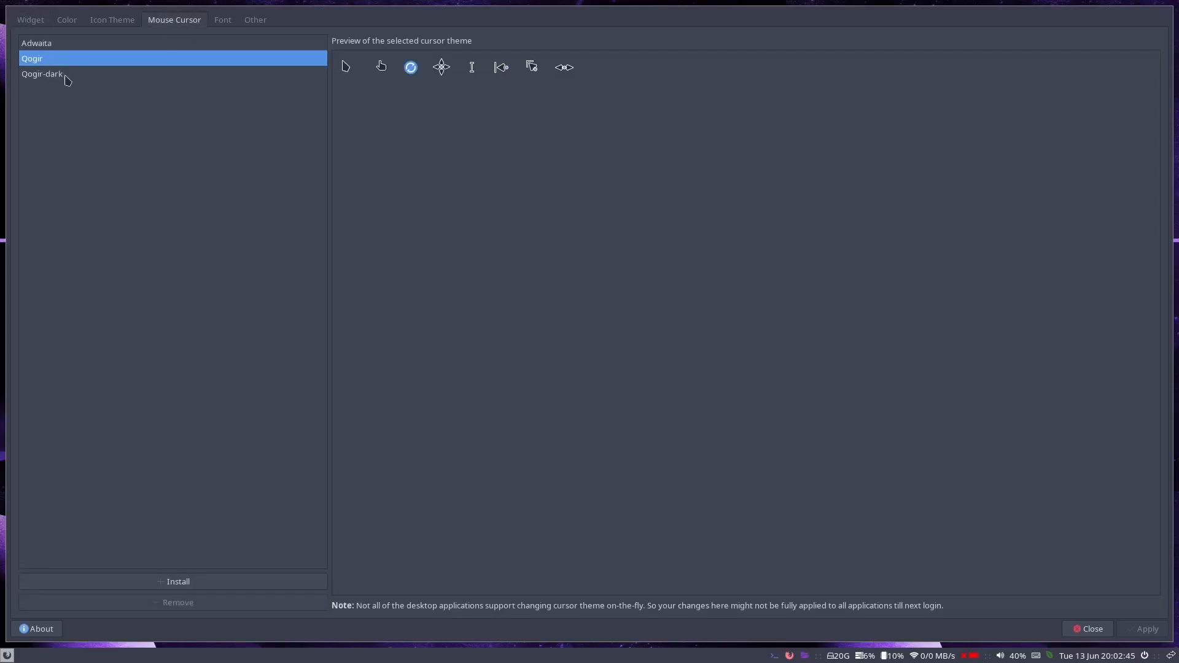
pyautogui.click(42, 74)
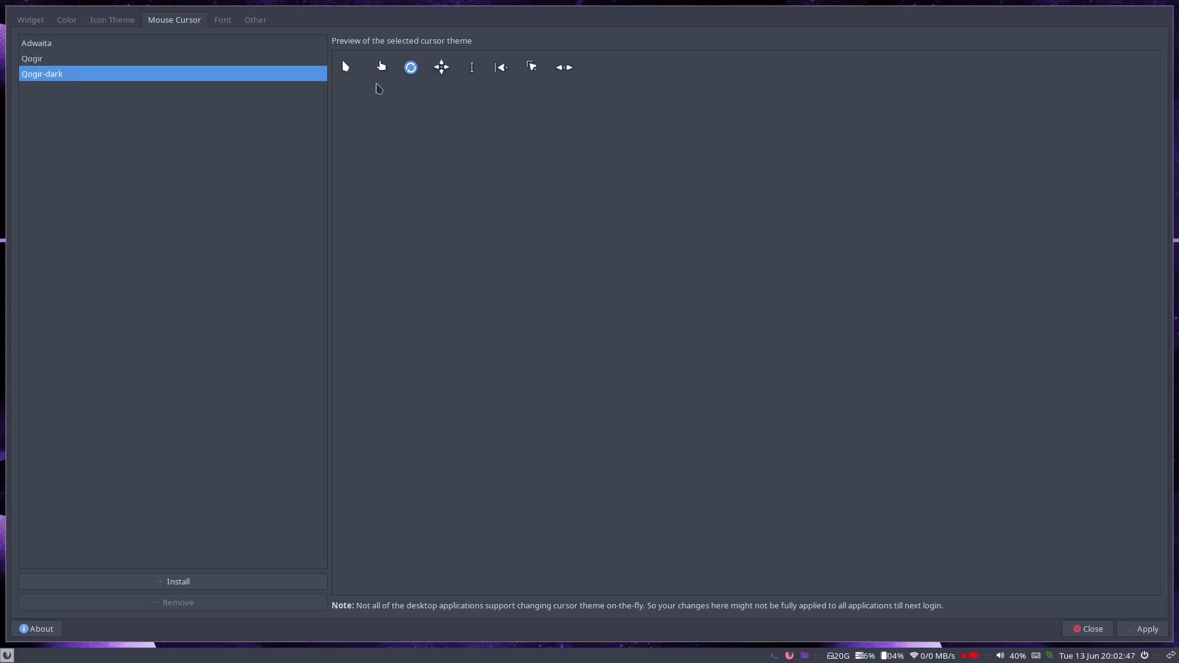
pyautogui.moveTo(1090, 485)
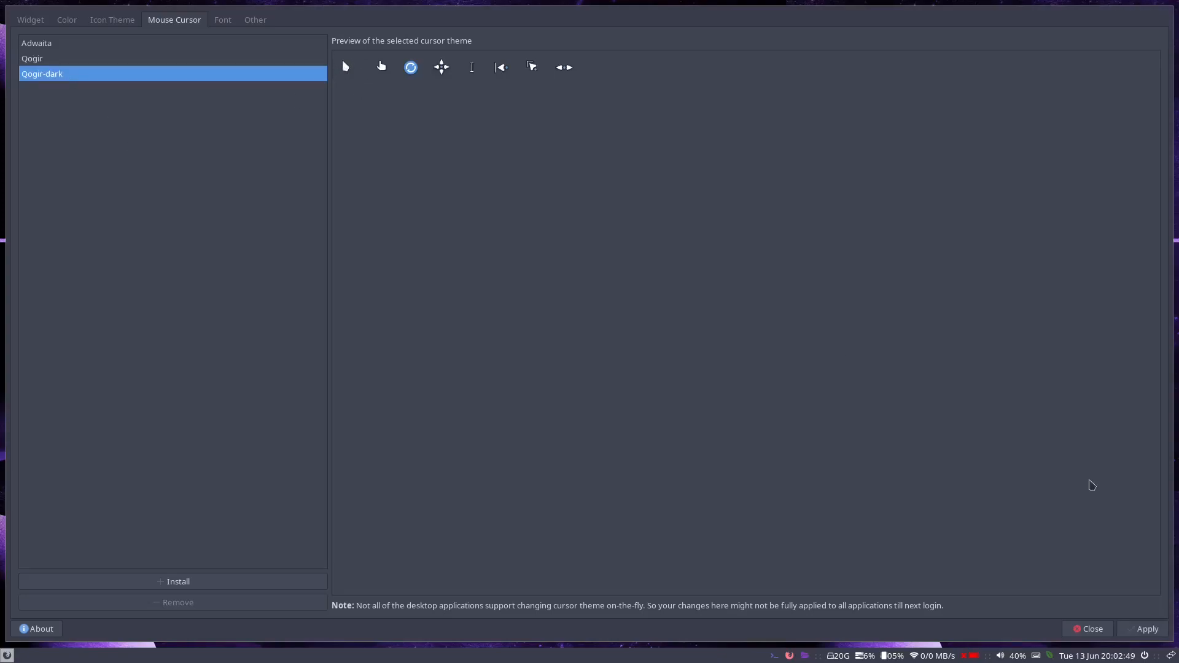
pyautogui.click(1146, 629)
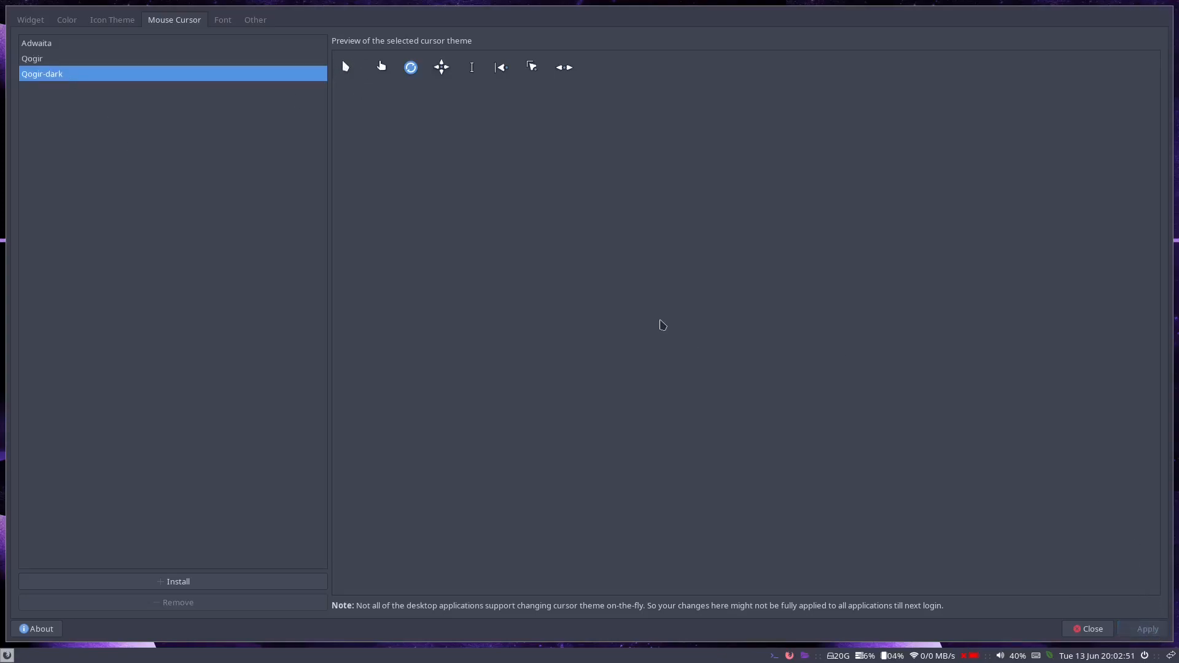
pyautogui.click(1087, 629)
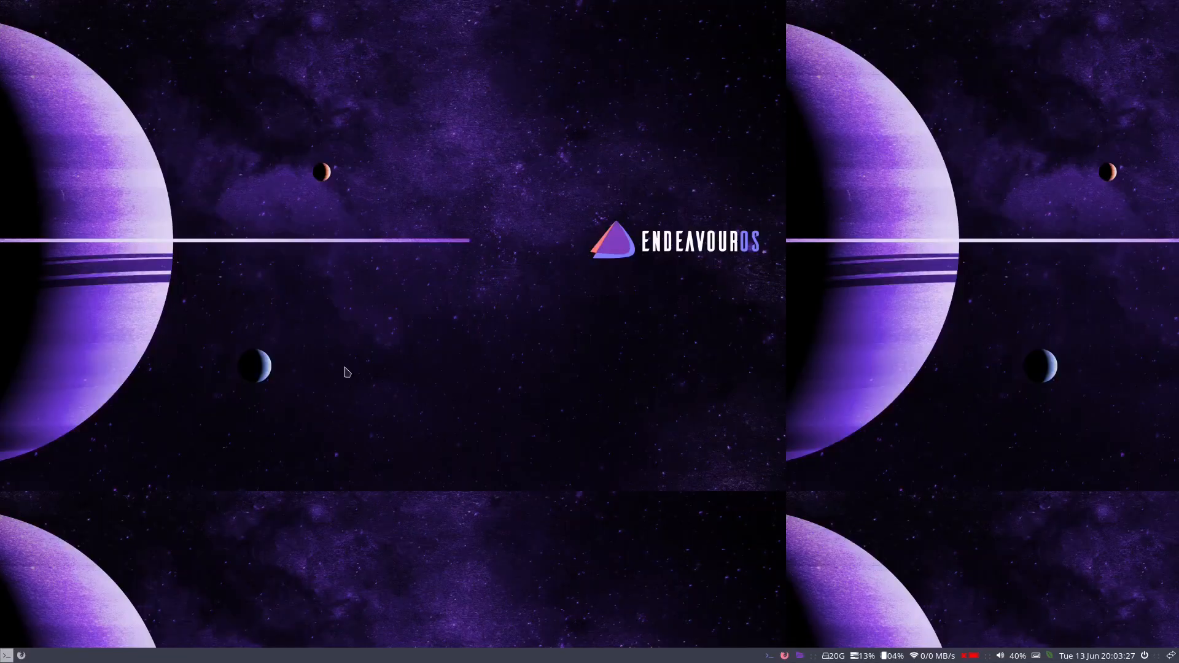
pyautogui.moveTo(442, 257)
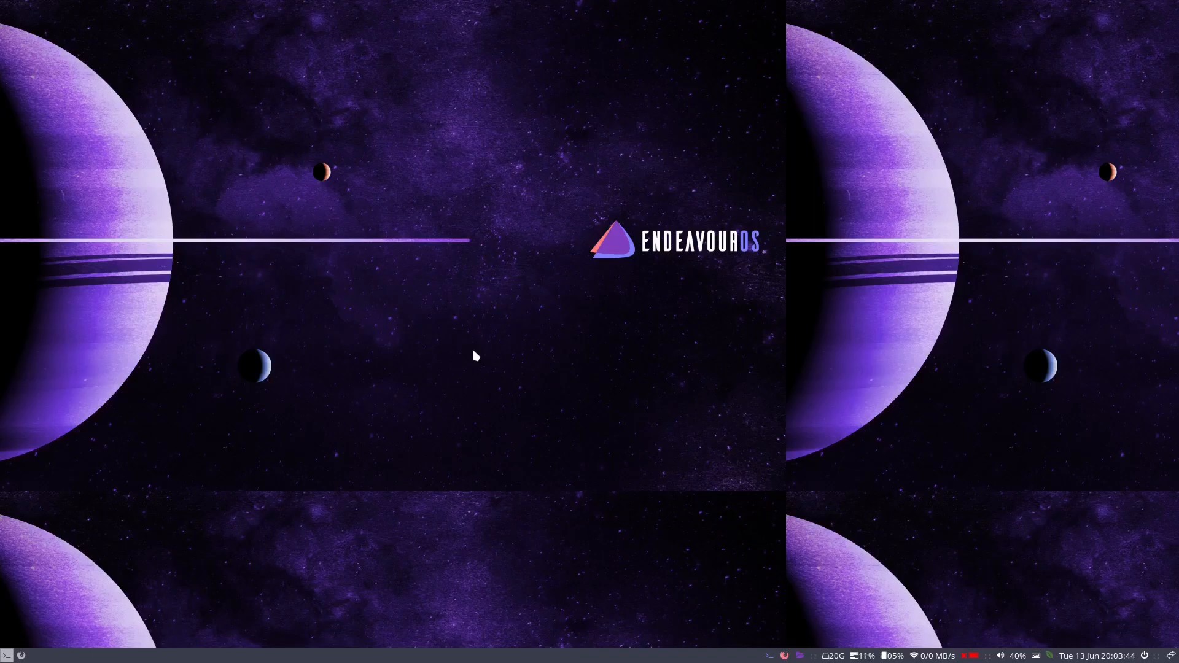
pyautogui.moveTo(442, 229)
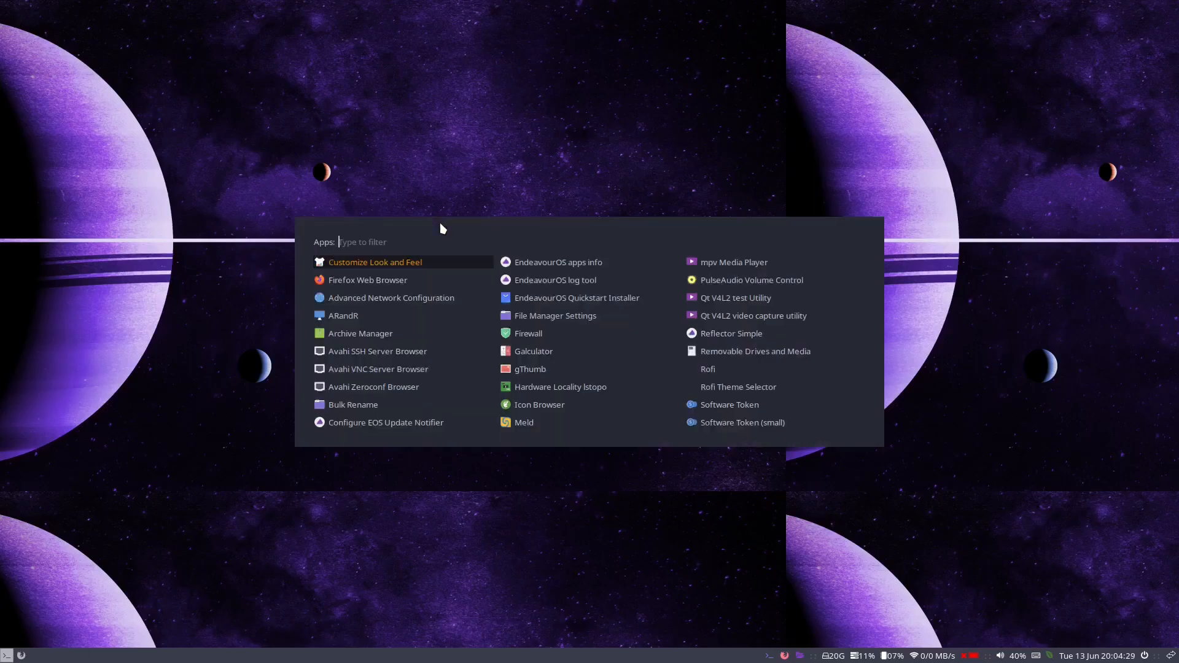
# List the home folder with ls -la and begin a sudo nvim command for .Xresources
pyautogui.click(374, 262)
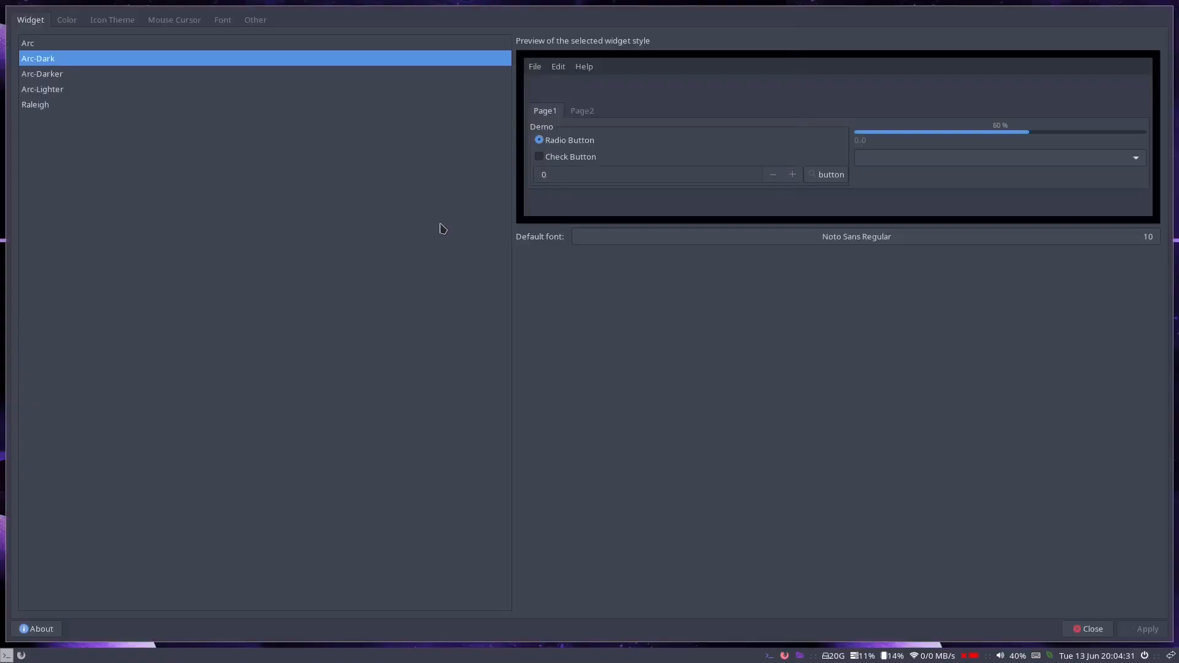
pyautogui.click(1087, 629)
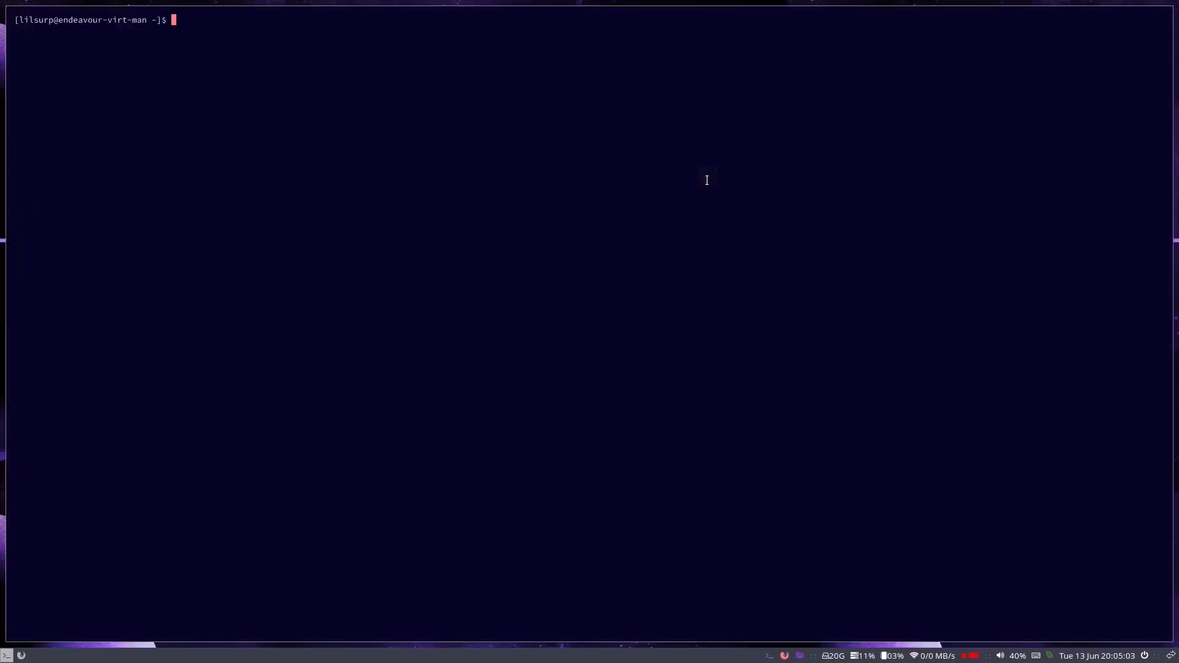
pyautogui.write('l')
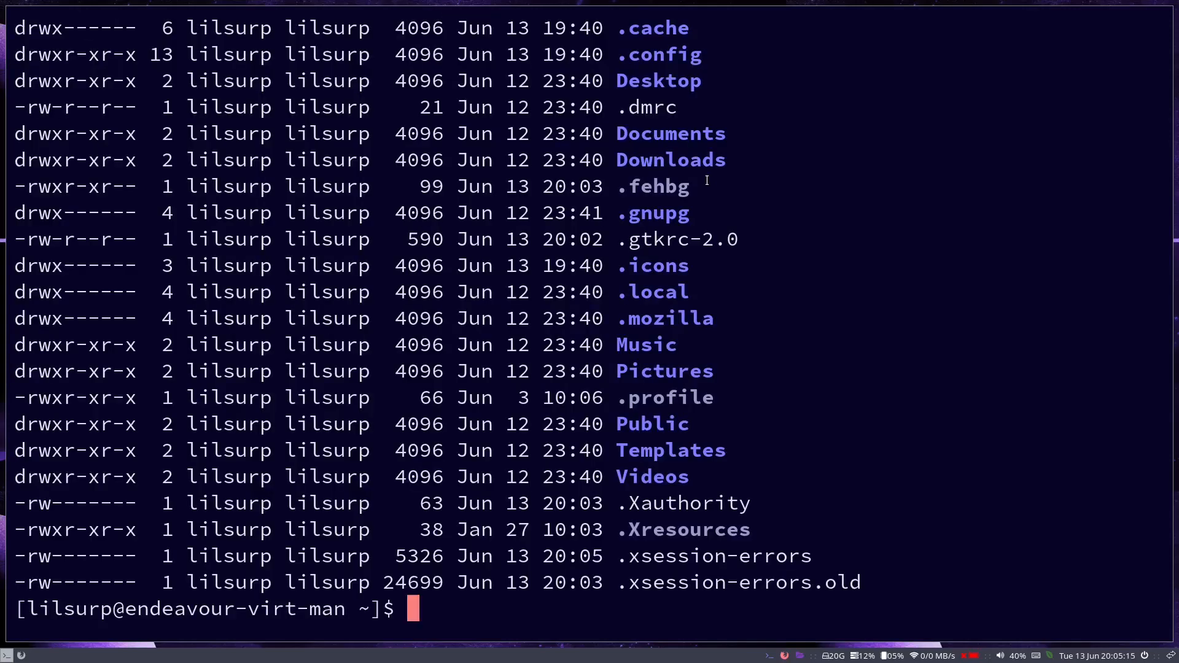
pyautogui.moveTo(686, 463)
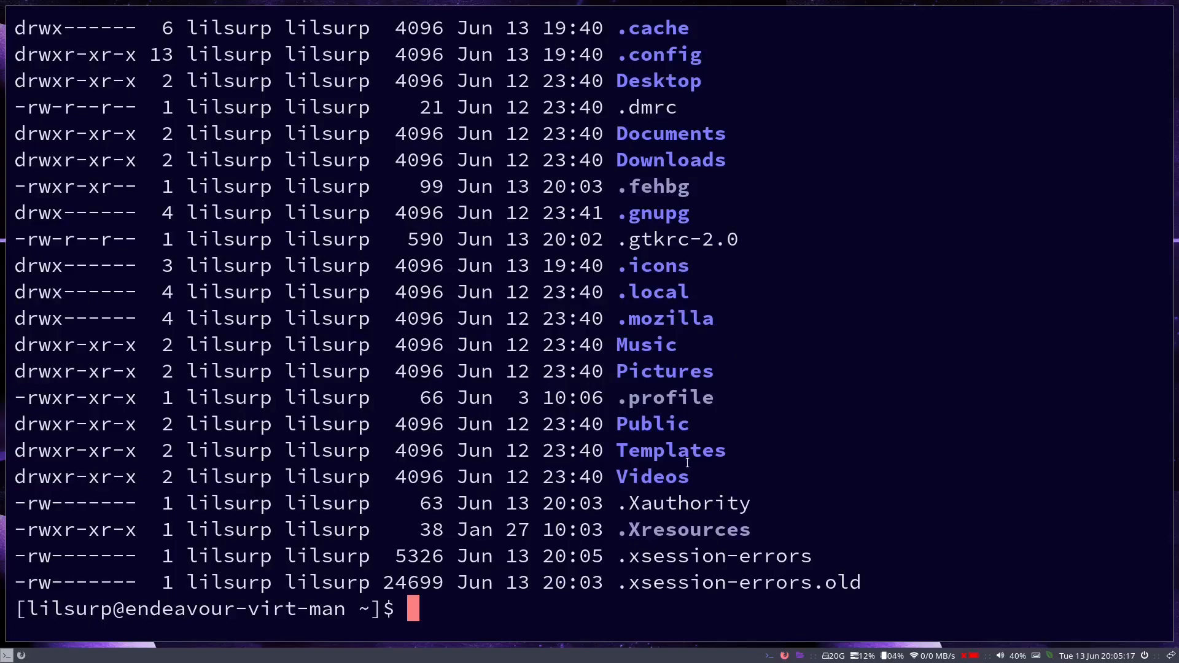
pyautogui.doubleClick(683, 529)
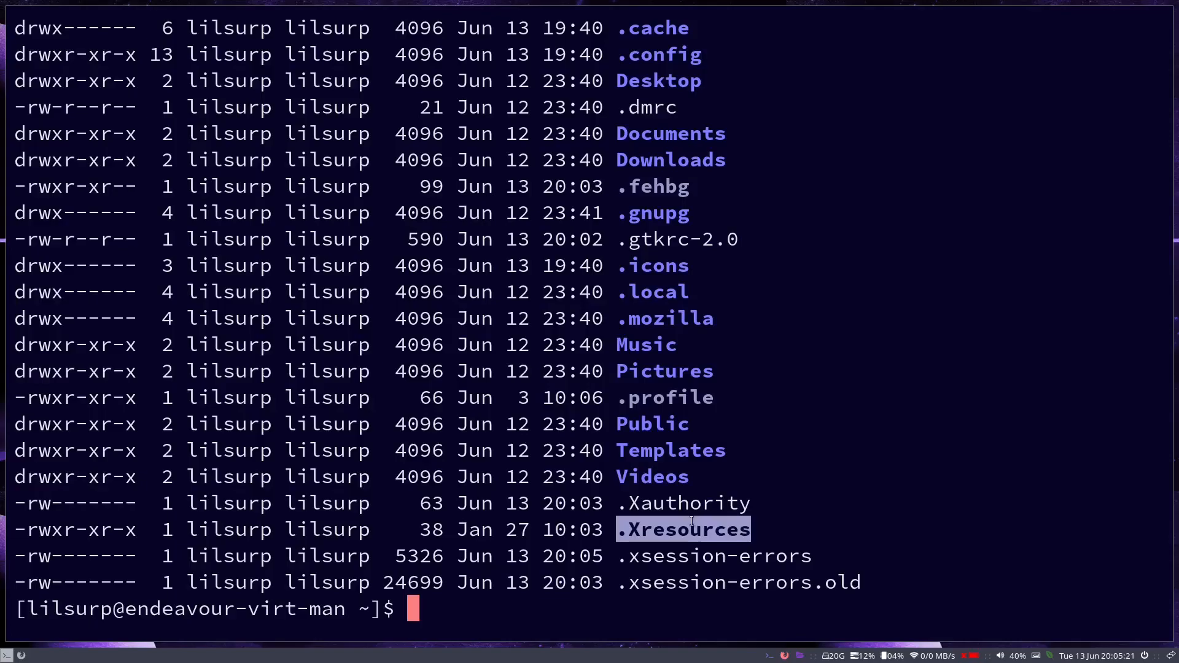
pyautogui.write('sudo nvim')
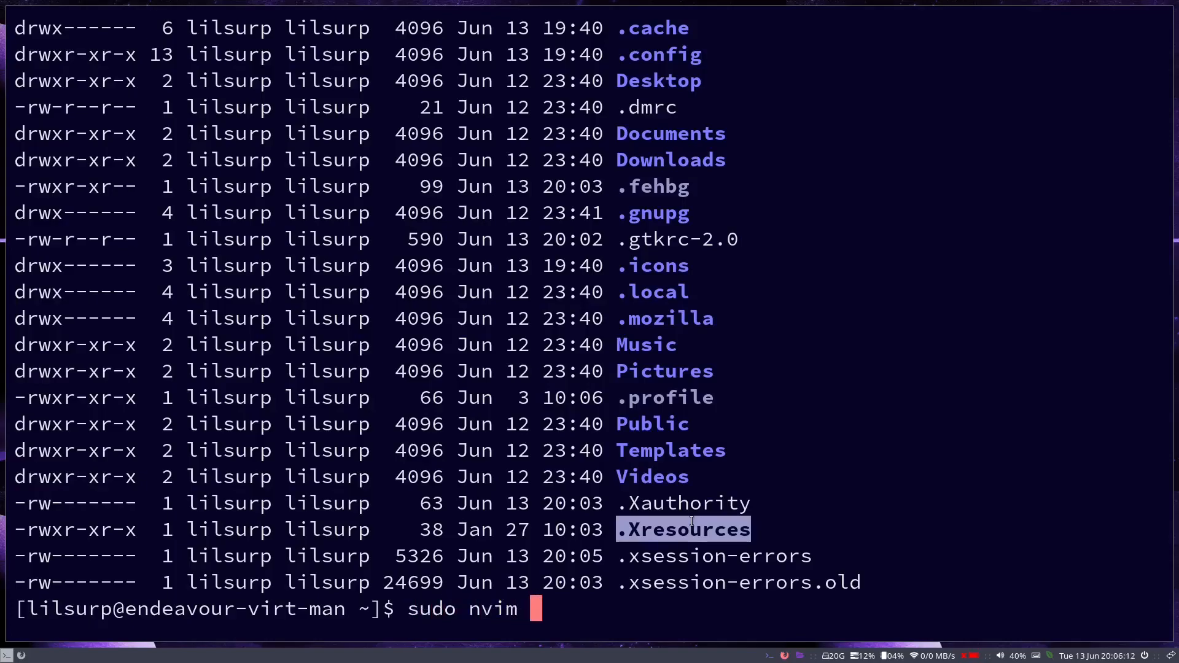
# Install neovim with sudo pacman -S neovim after the first nvim .Xresources attempt
pyautogui.write('.Xresource')
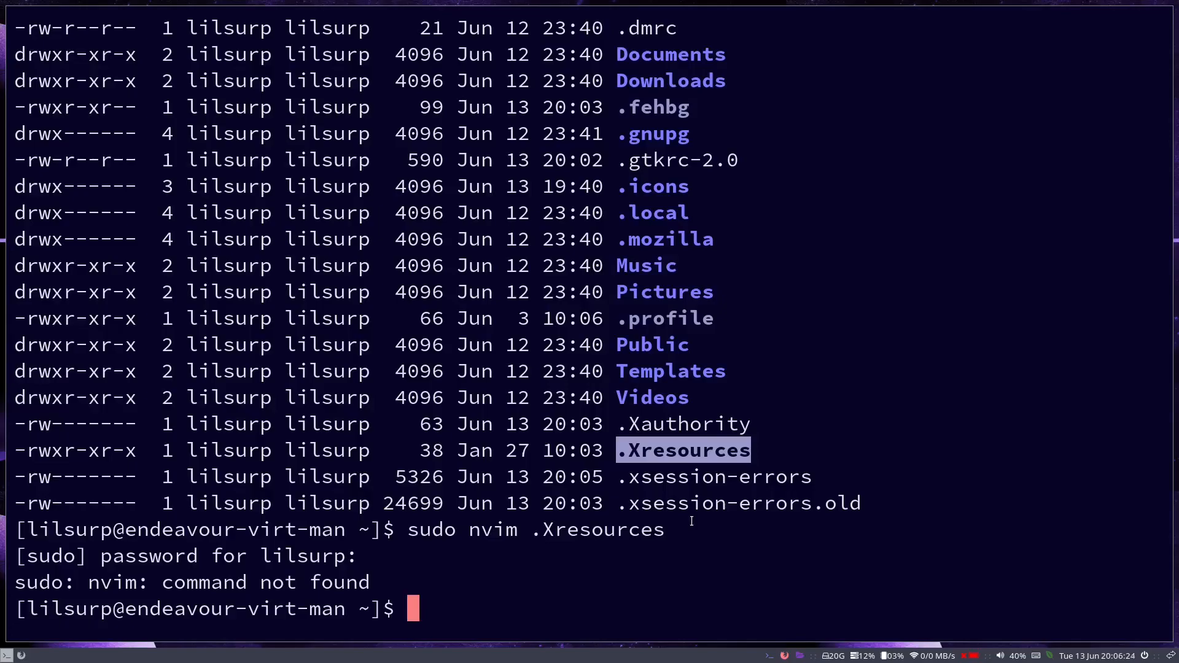
pyautogui.write('s')
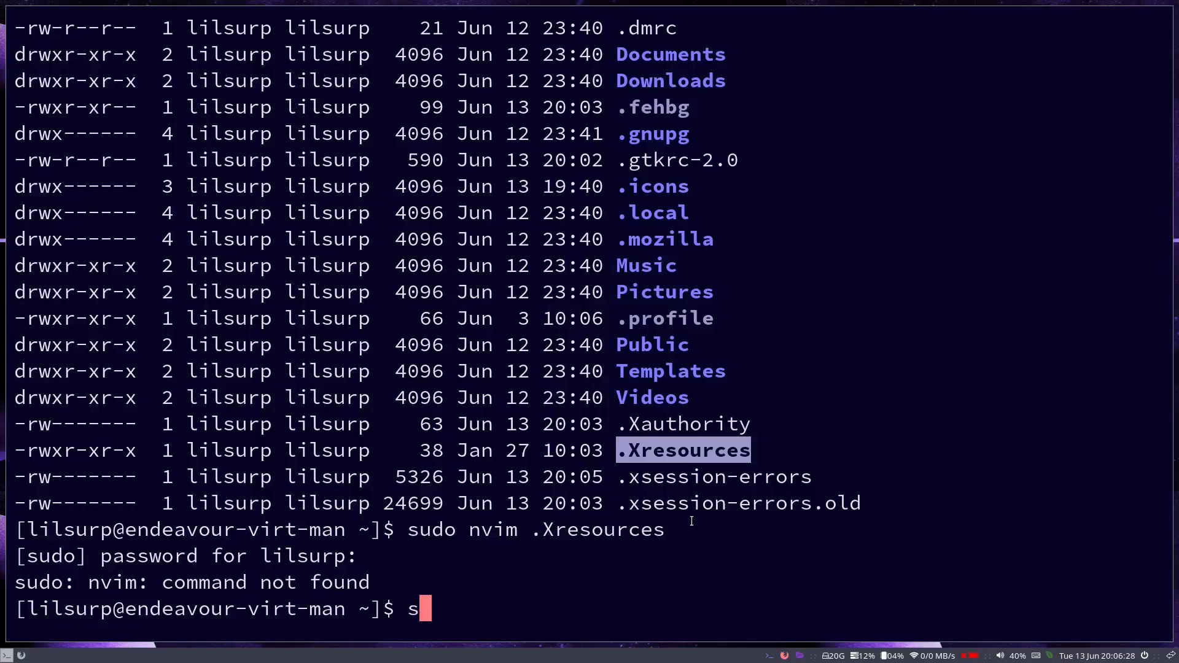
pyautogui.write('udo pacman -S neovi')
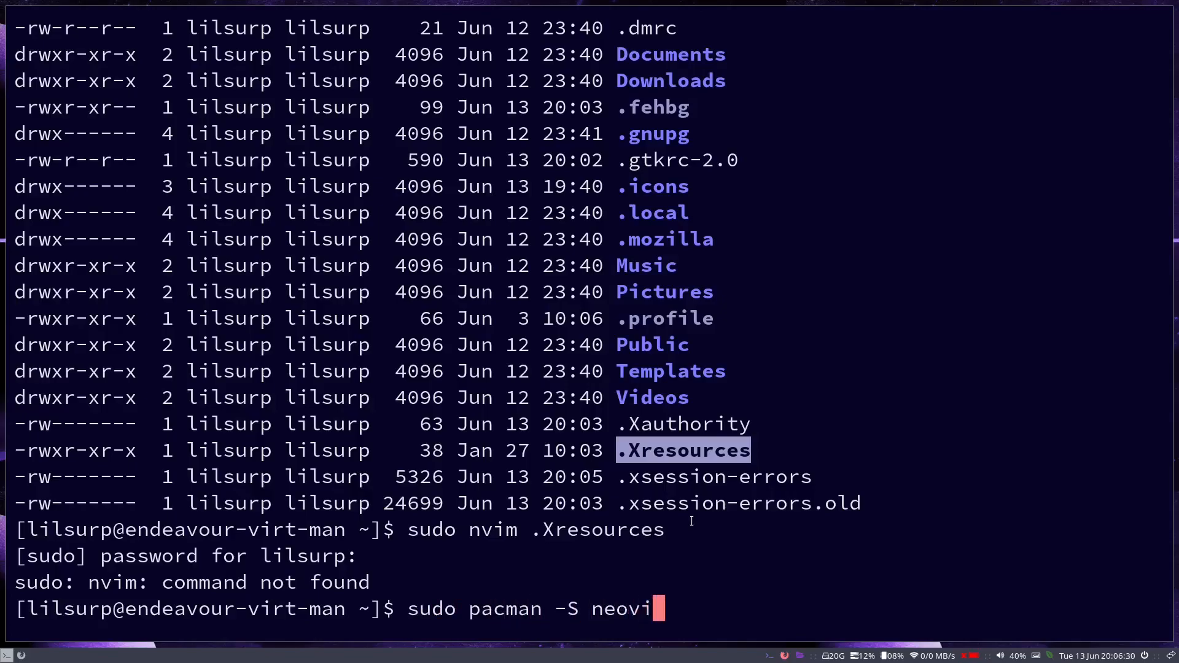
pyautogui.press('Return')
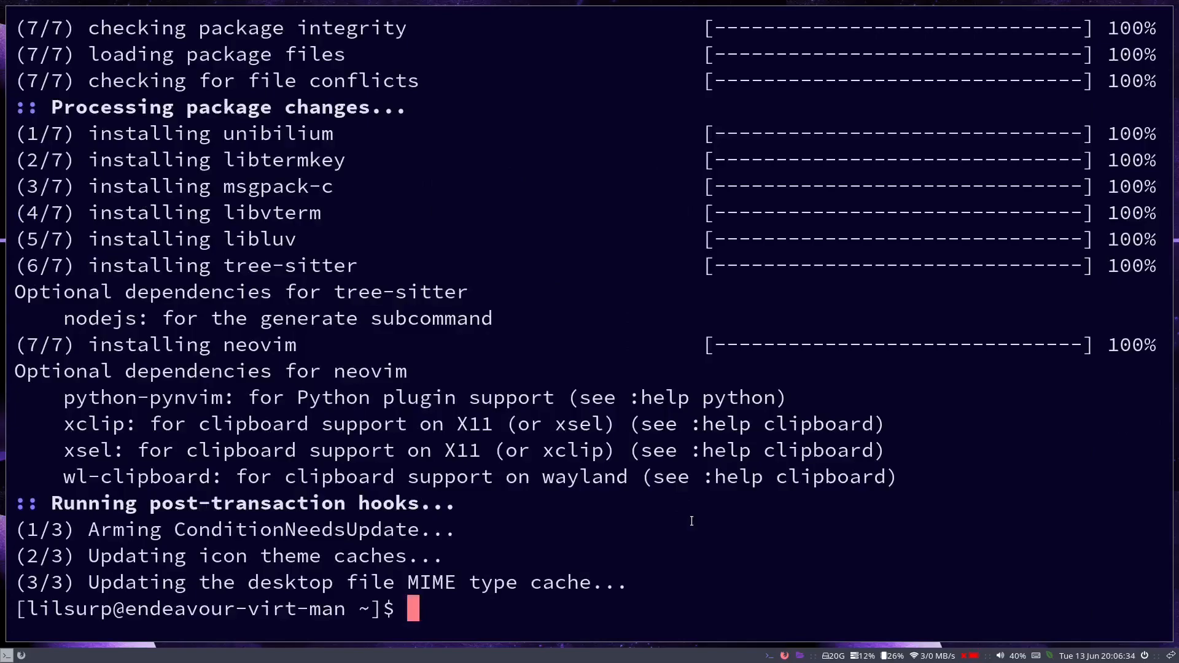
# Edit .Xresources in nvim, appending -dark so Xcursor.theme reads Qogir-dark
pyautogui.write('sudo nvim')
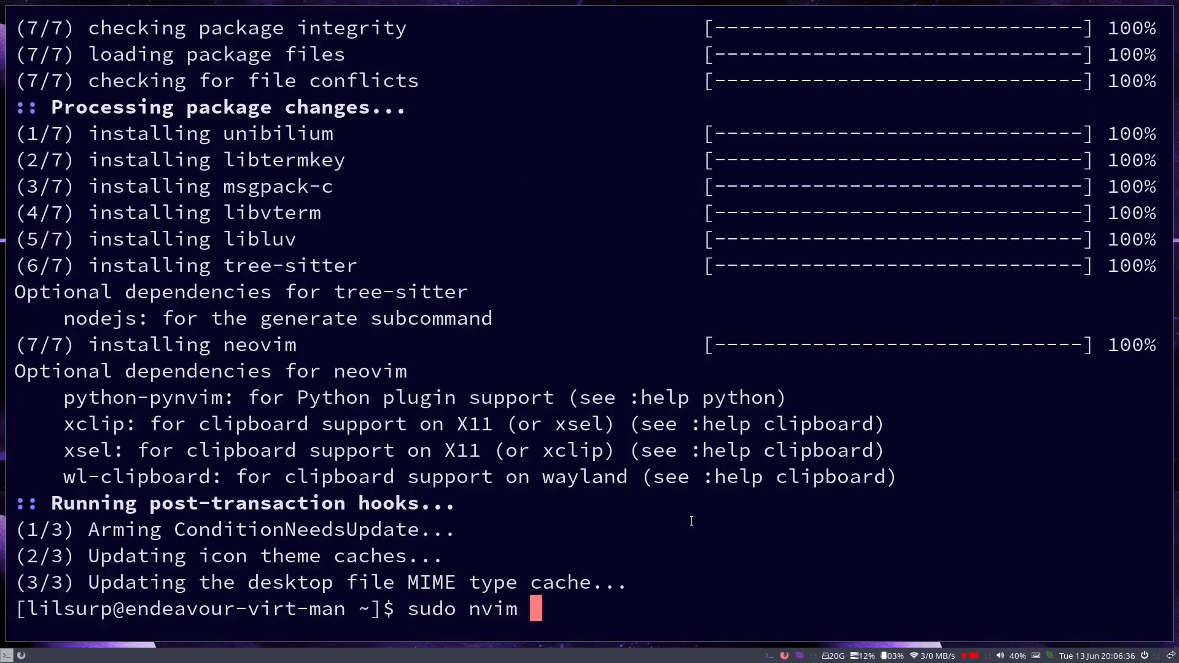
pyautogui.write('.Xresources')
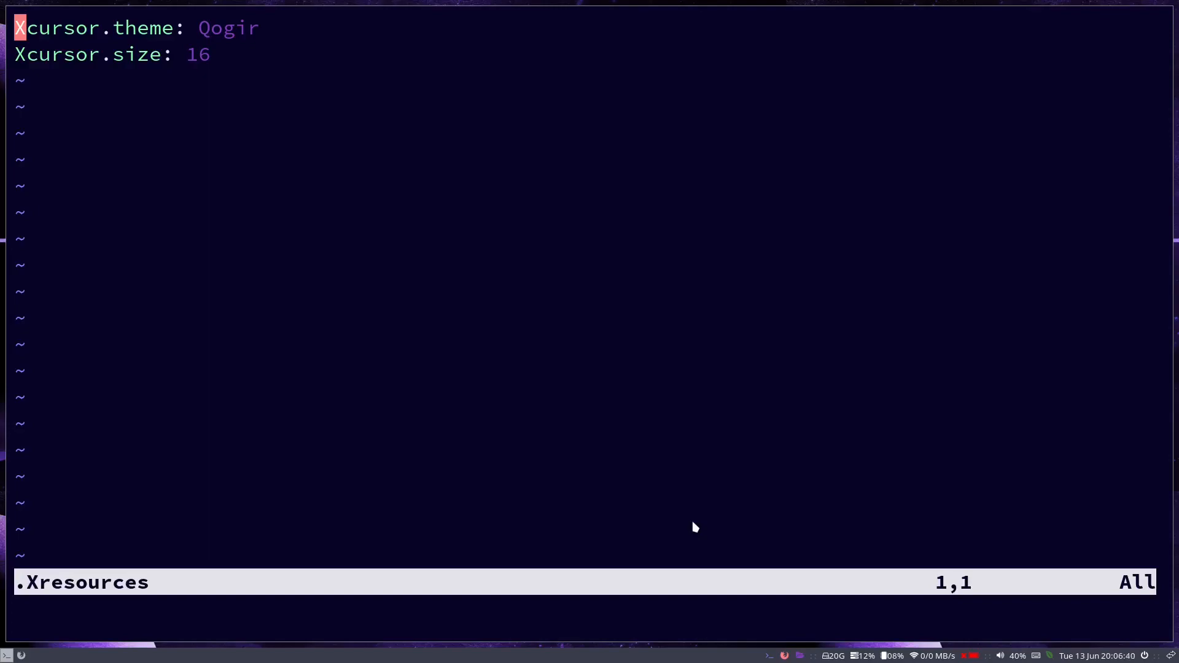
pyautogui.press('i')
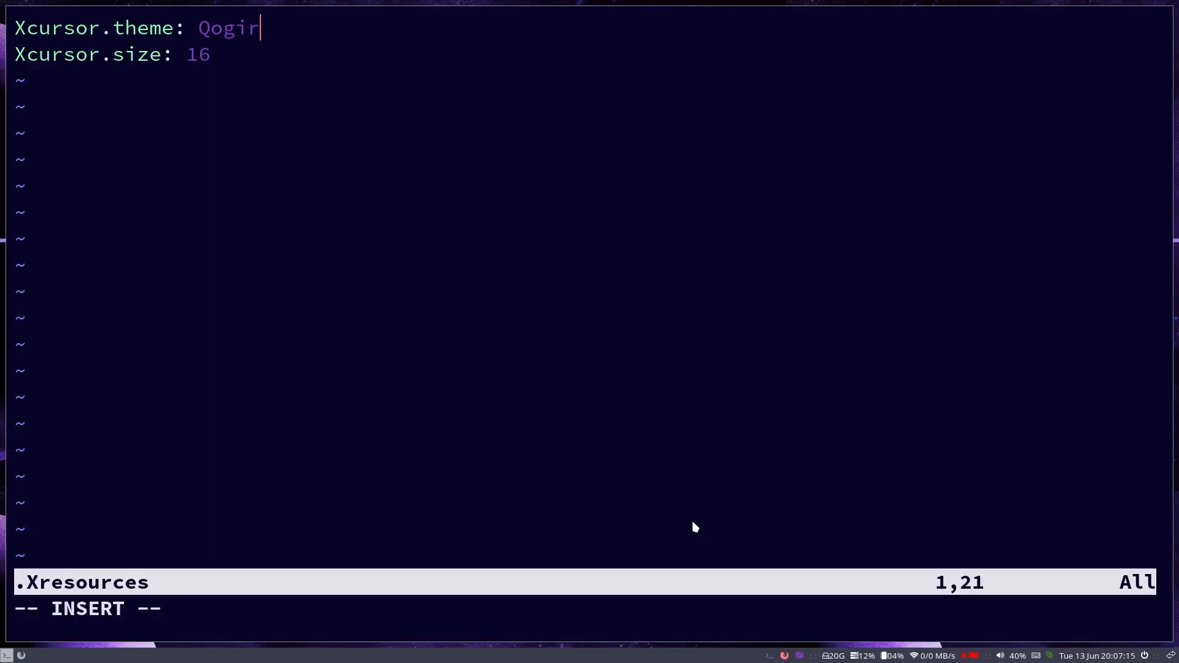
pyautogui.write('-')
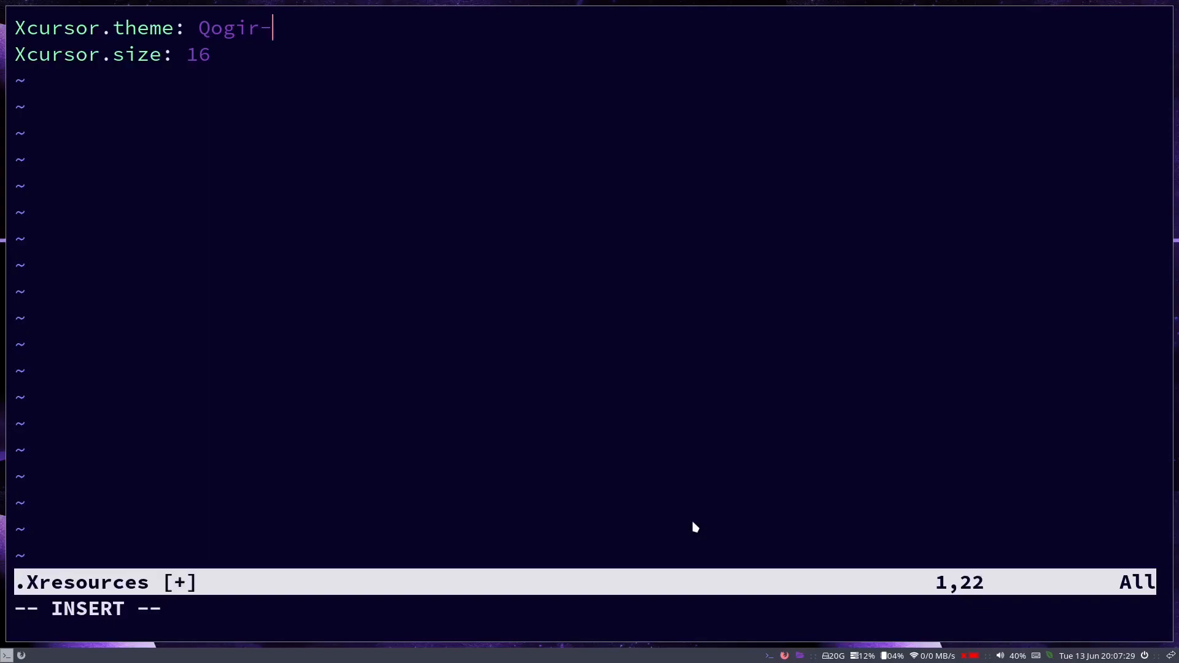
pyautogui.write('dark')
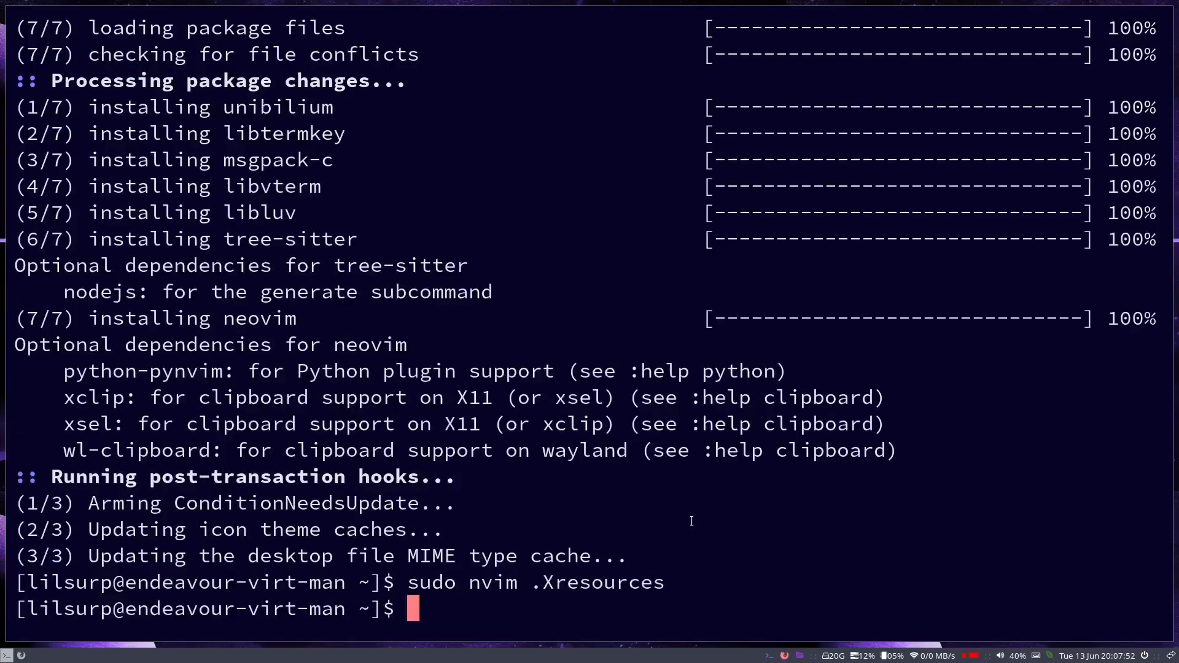
# In .config/gtk-3.0, set gtk-cursor-theme-name=Qogir-dark in settings.ini with nvim and save with :wq
pyautogui.write('cd .config')
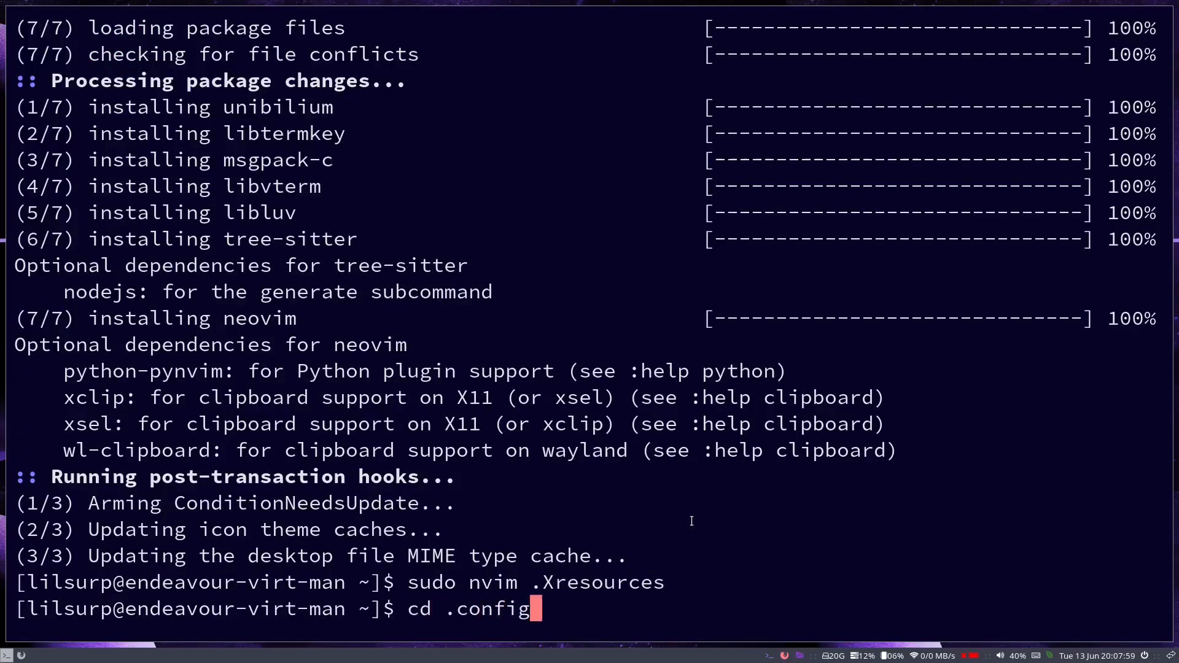
pyautogui.write('ls')
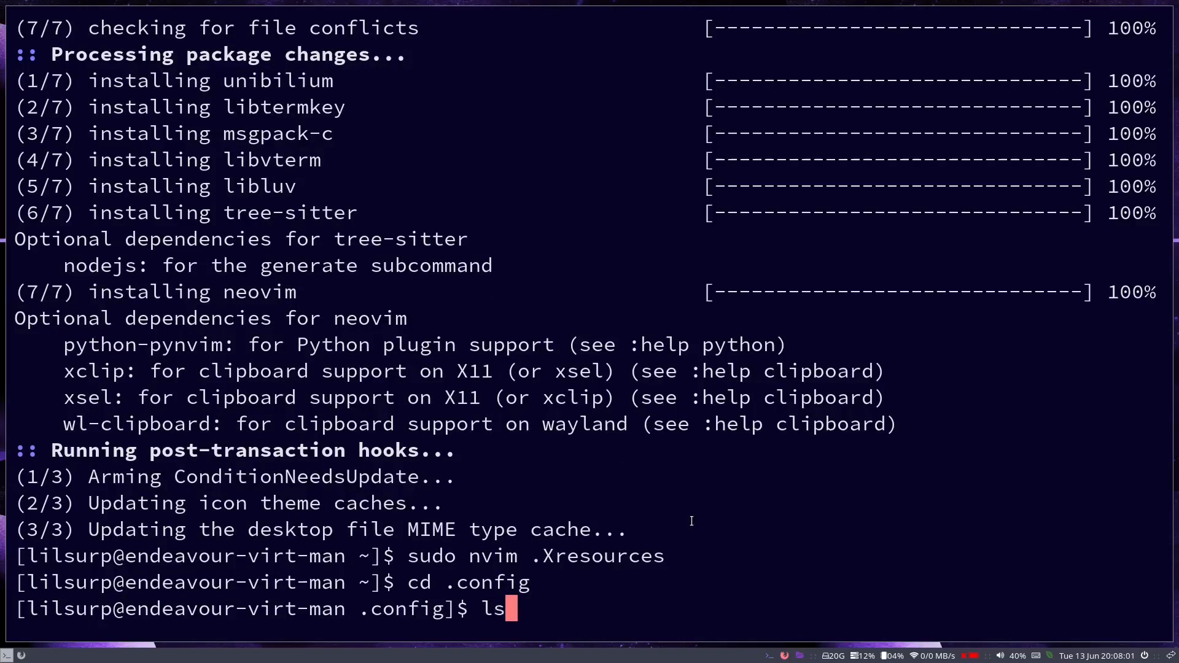
pyautogui.press('Return')
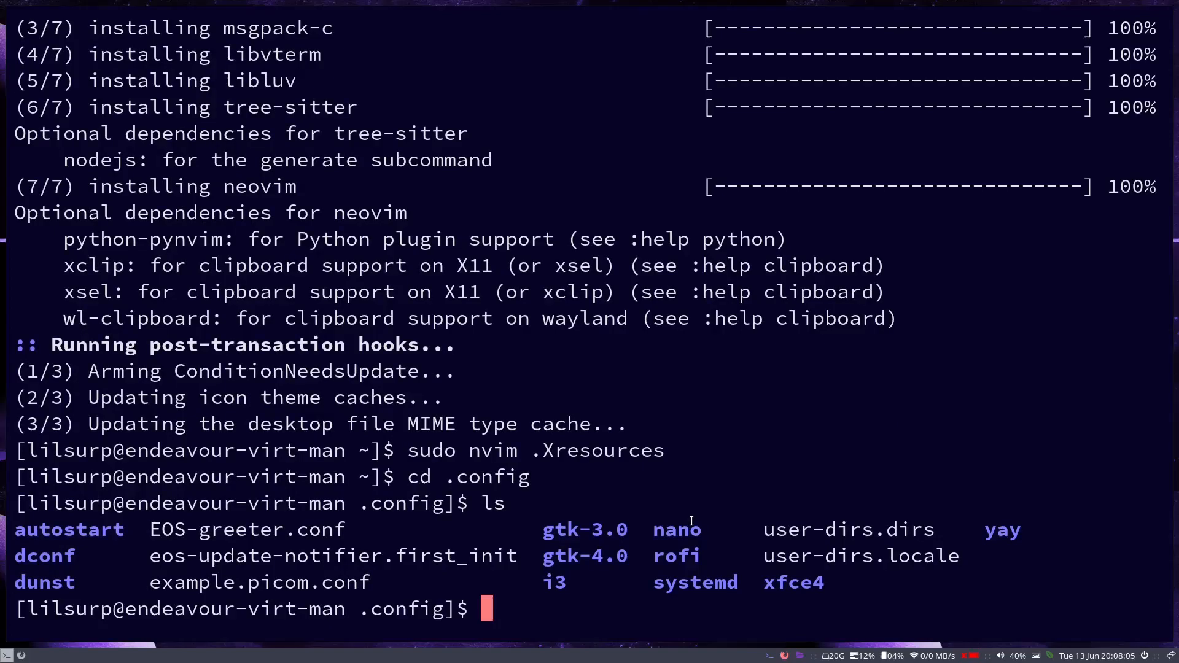
pyautogui.write('cd gtk-3.0/')
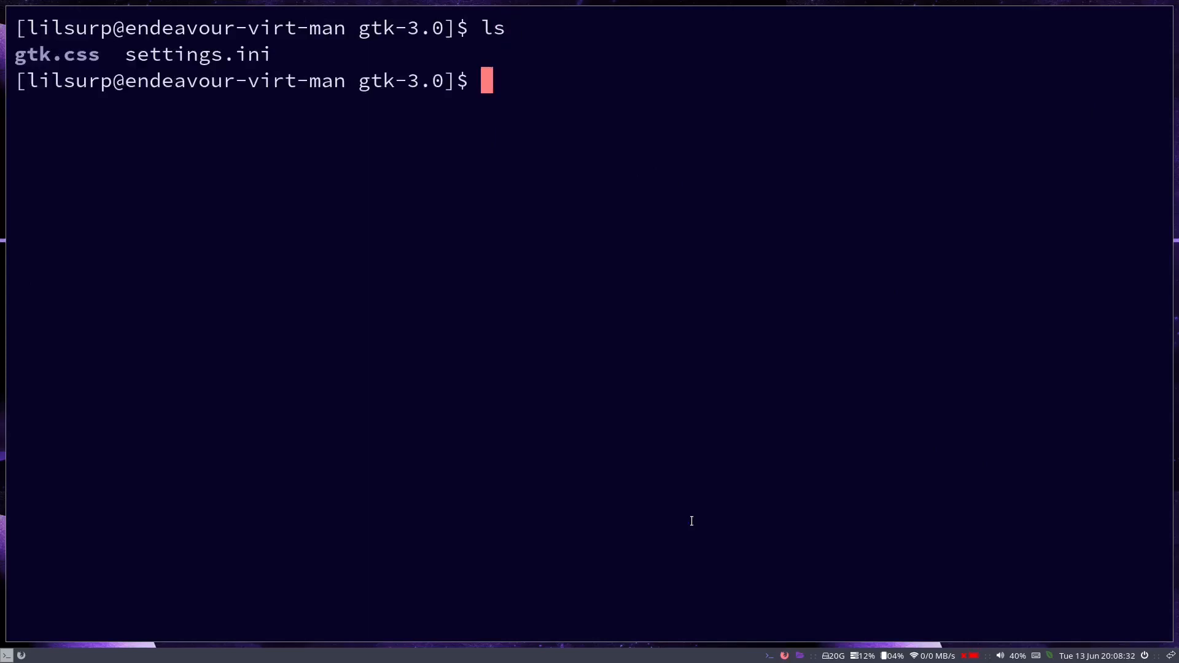
pyautogui.write('nvim s')
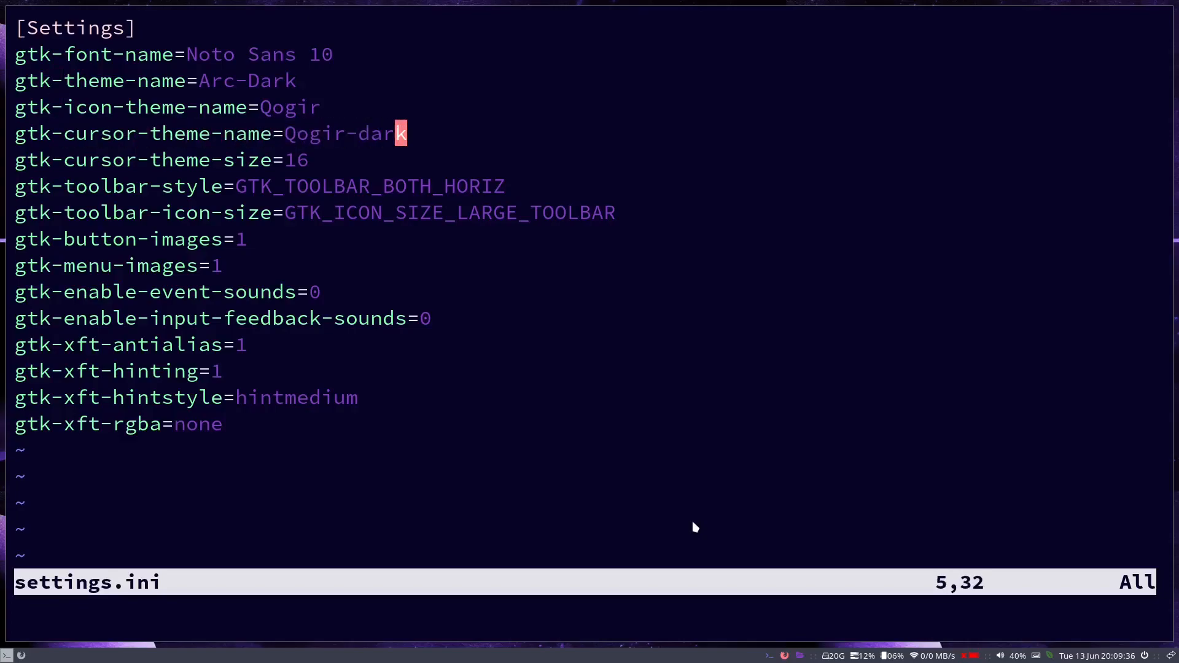
pyautogui.write(':wq')
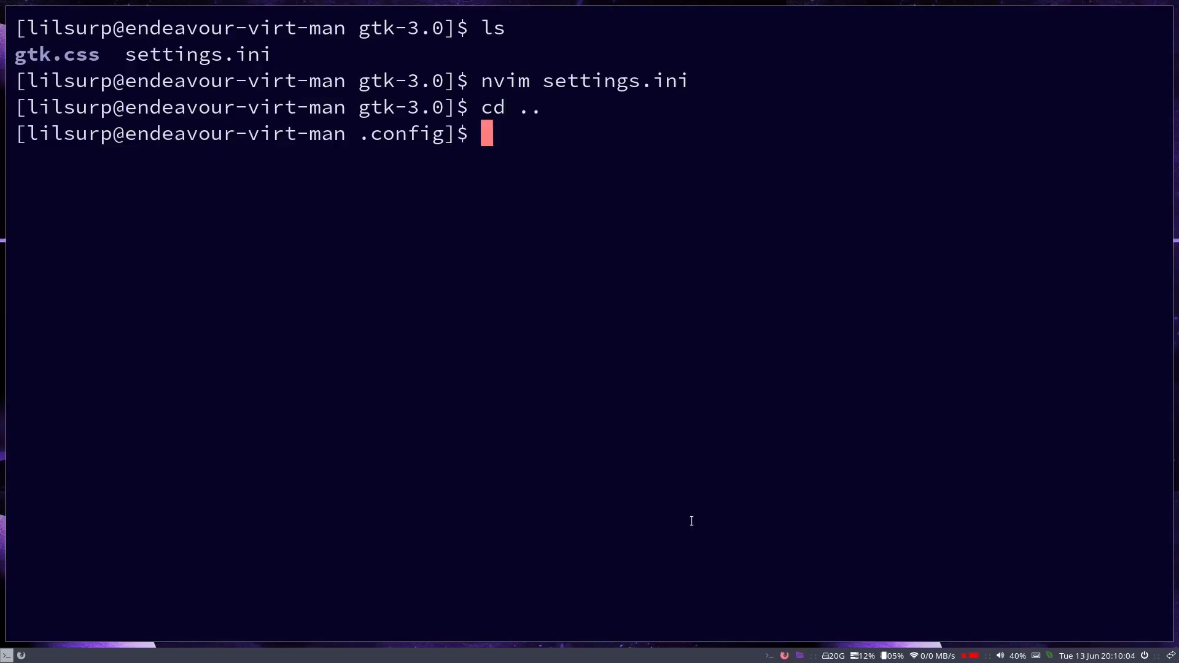
# In .config/gtk-4.0, append -dark to gtk-cursor-theme-name in settings.ini using nvim
pyautogui.write('cd')
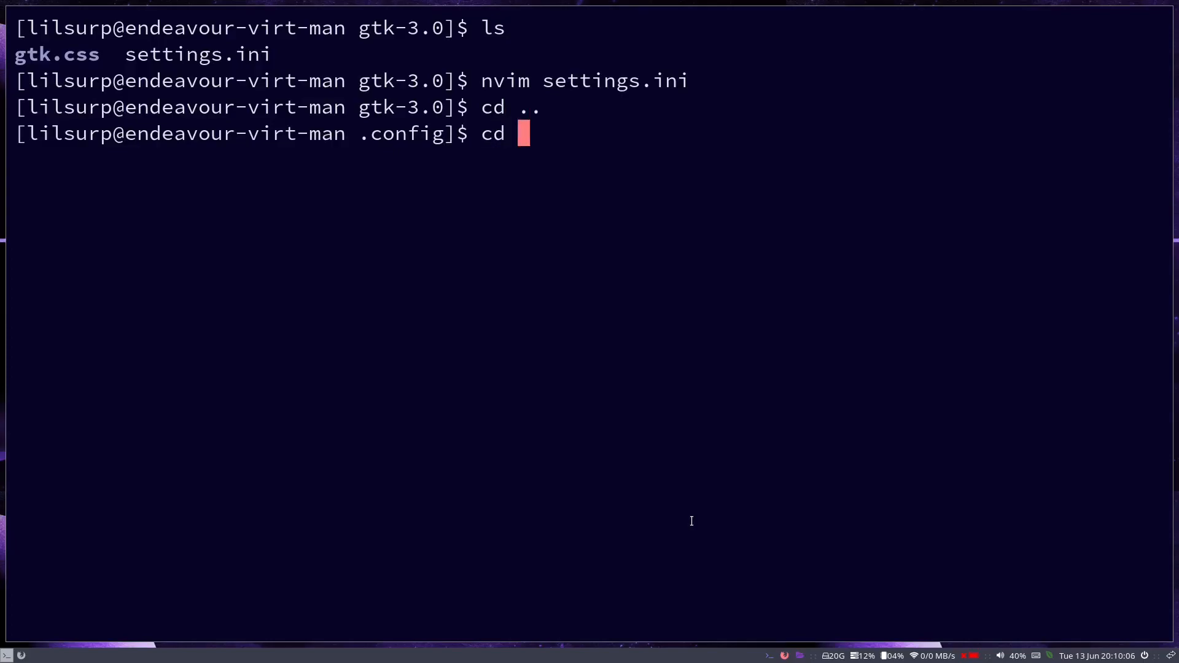
pyautogui.write('gtk-4.0/')
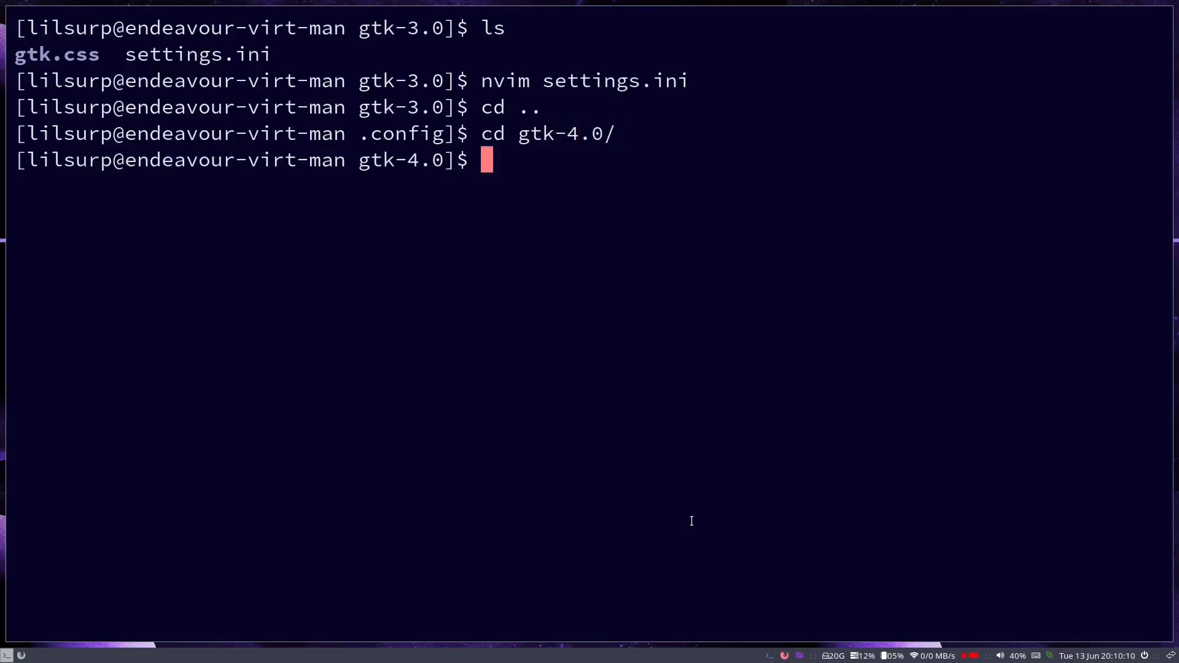
pyautogui.write('ls')
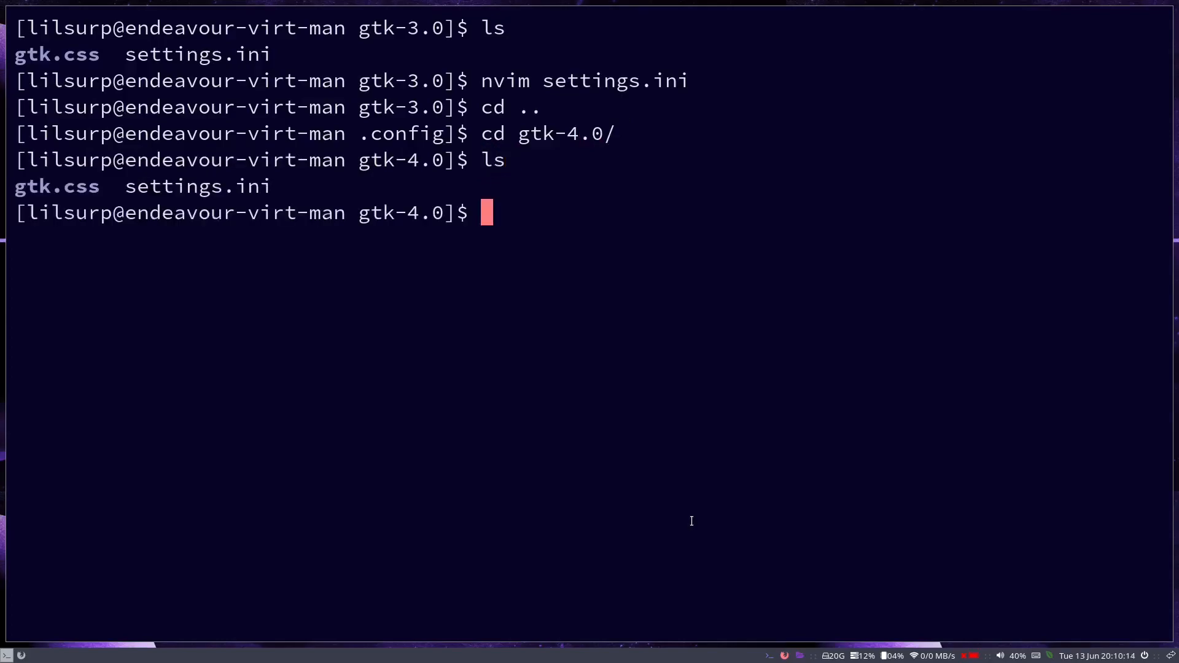
pyautogui.write('nvim setti')
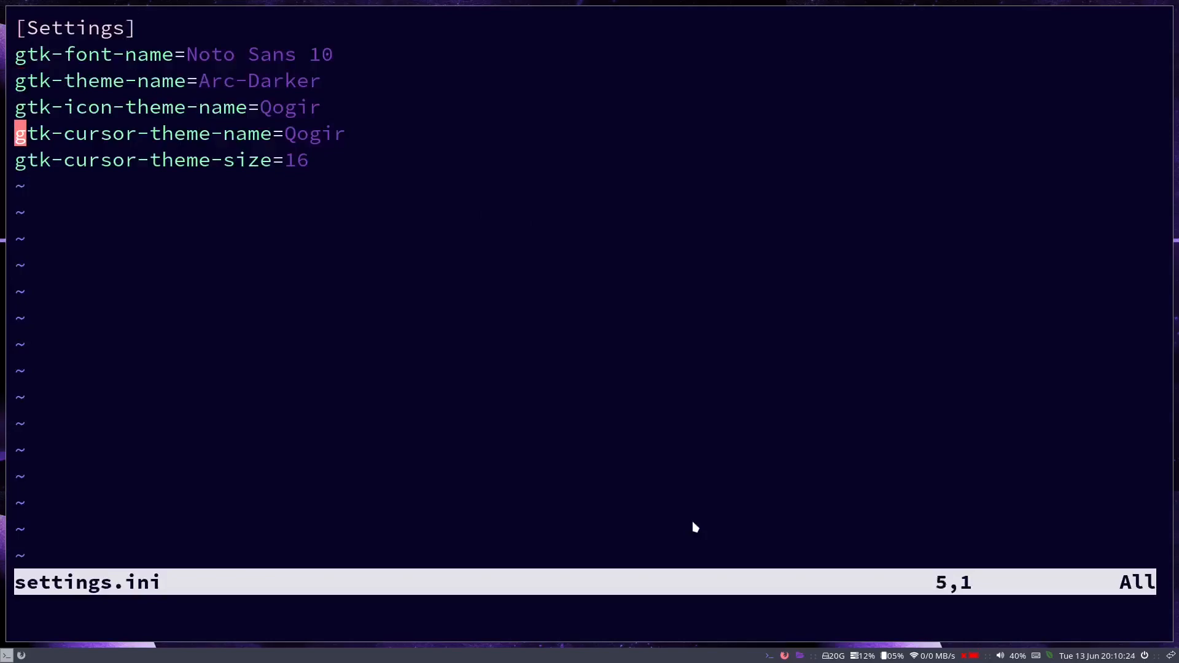
pyautogui.press('$')
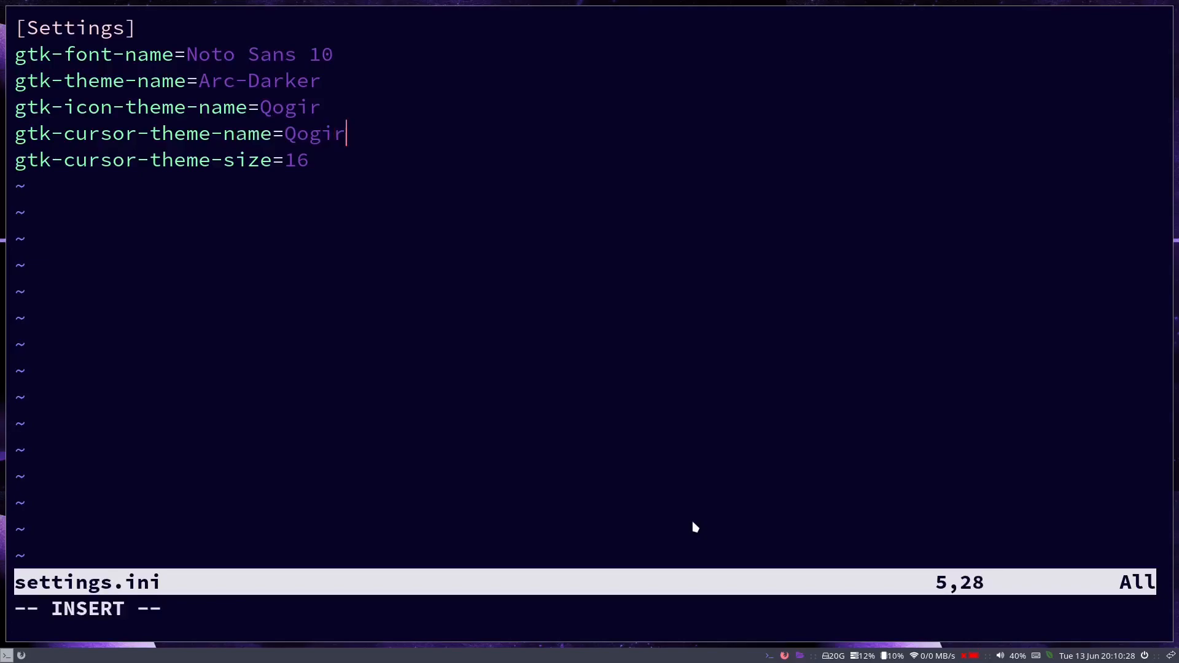
pyautogui.write('-dark')
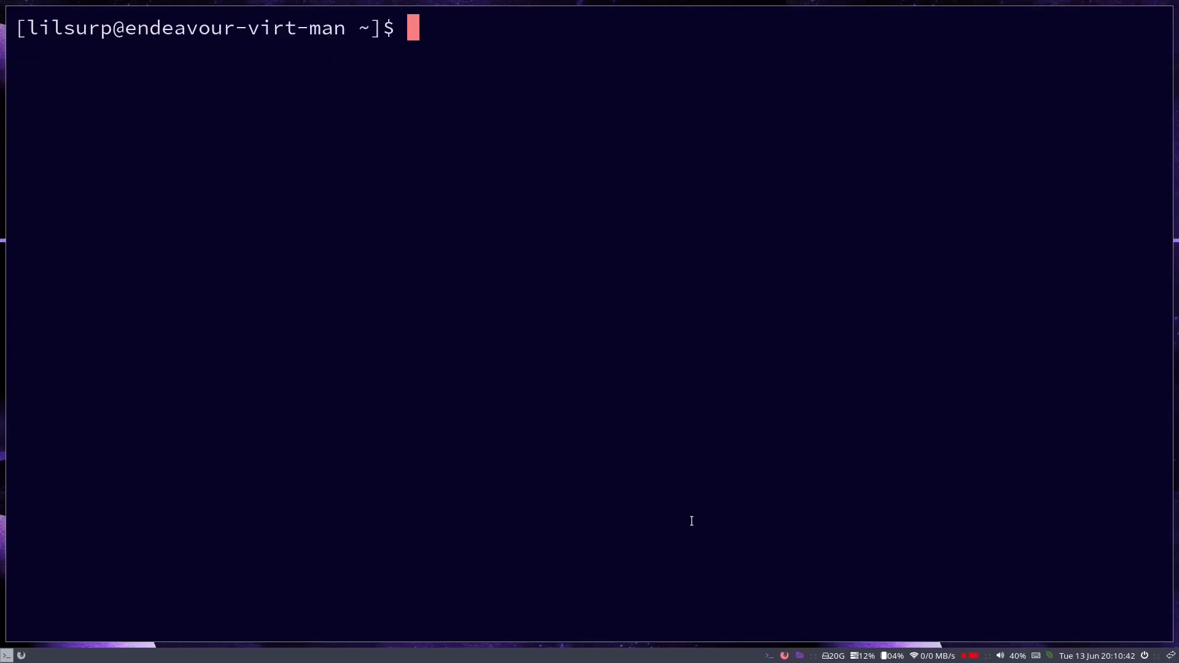
# Run reboot (correcting the reboor typo) to restart the system
pyautogui.write('reboor')
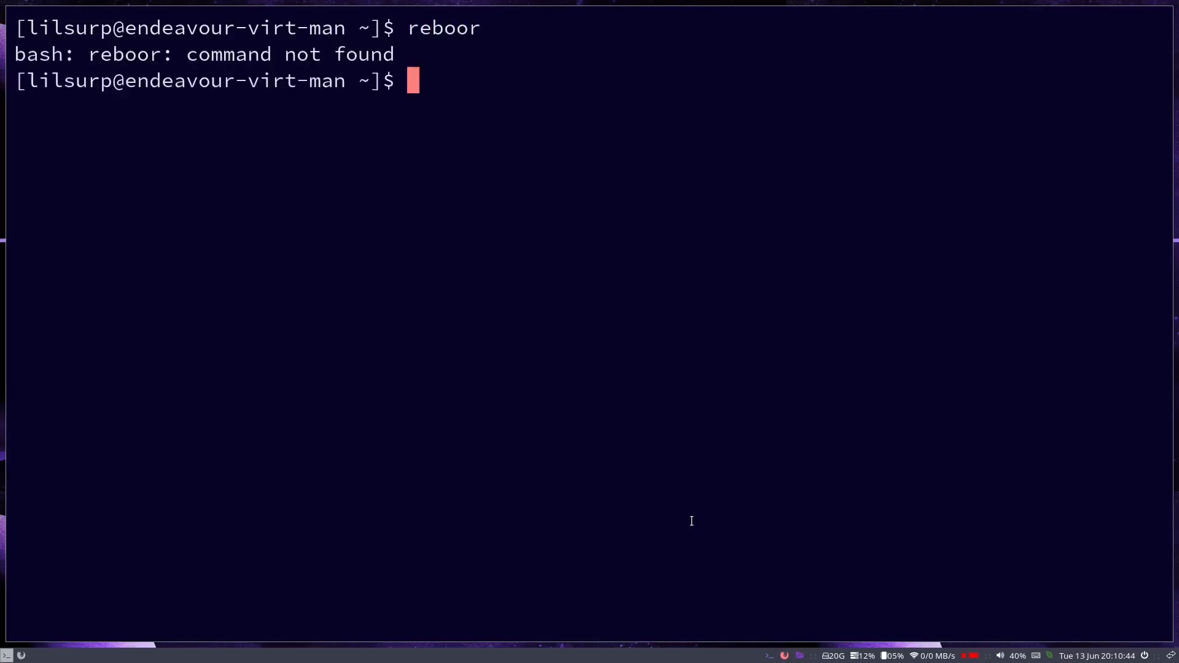
pyautogui.write('reboot')
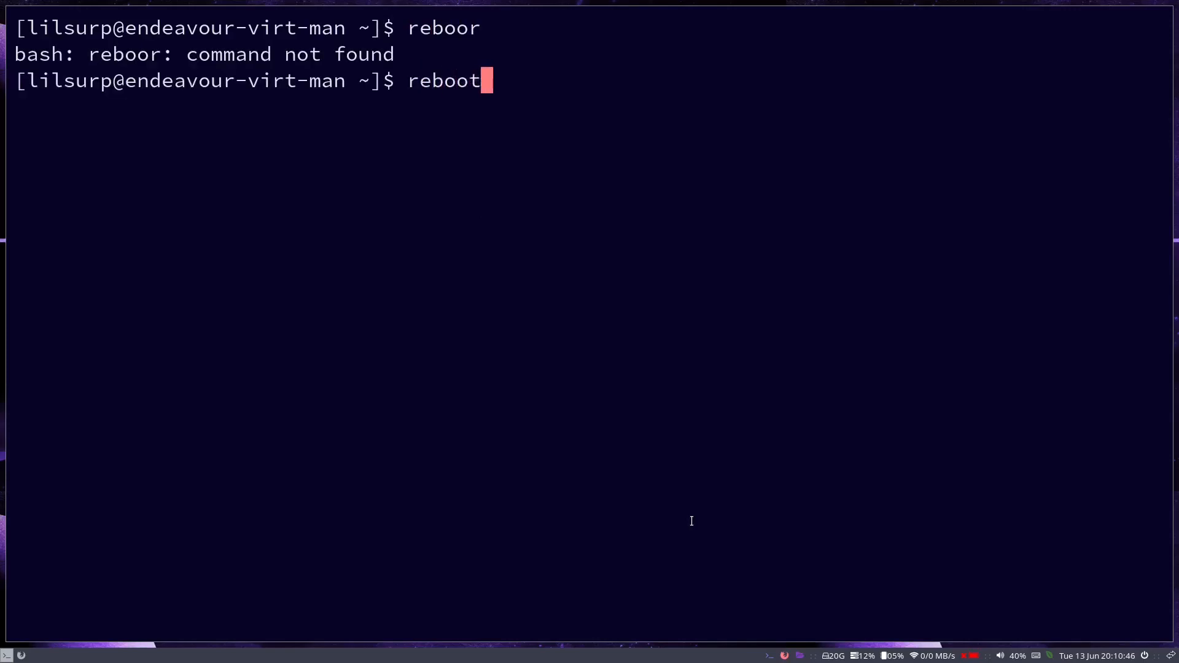
pyautogui.press('Return')
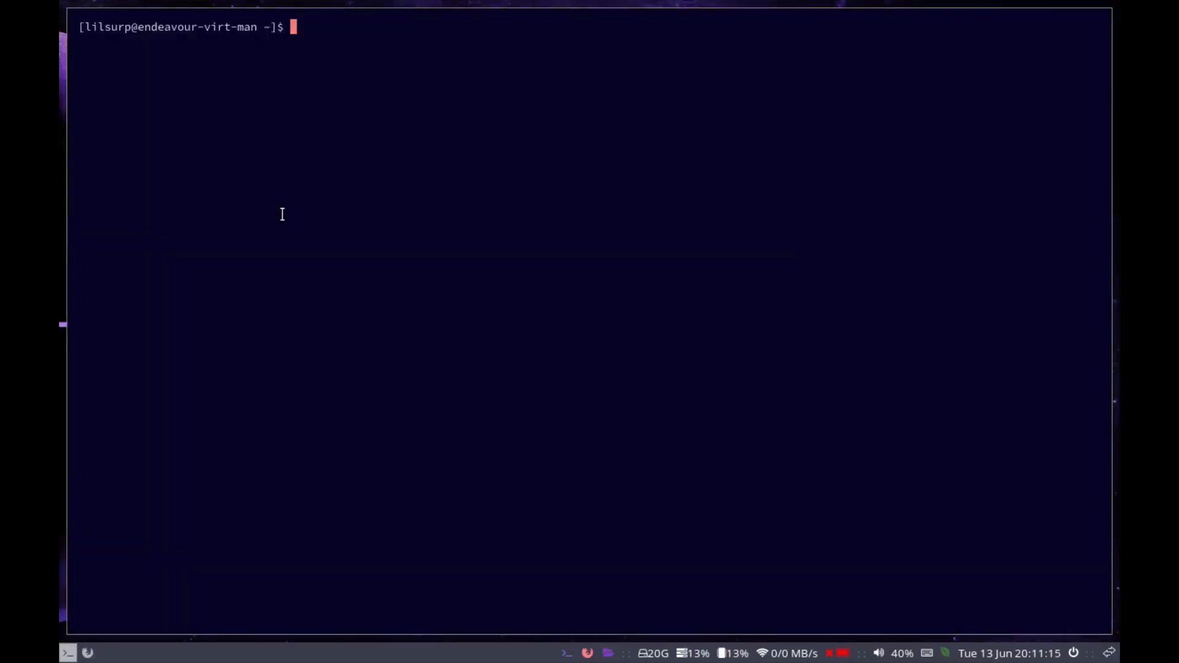
# Start nvim at the fresh prompt after the restart
pyautogui.write('nvim')
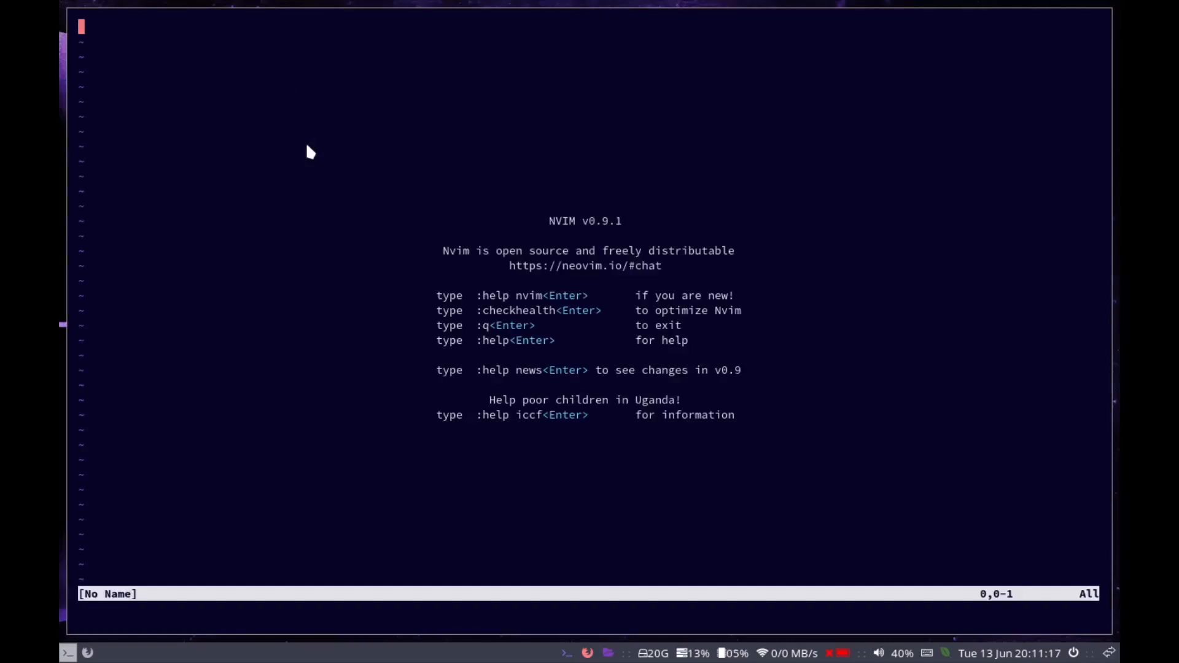
pyautogui.moveTo(260, 197)
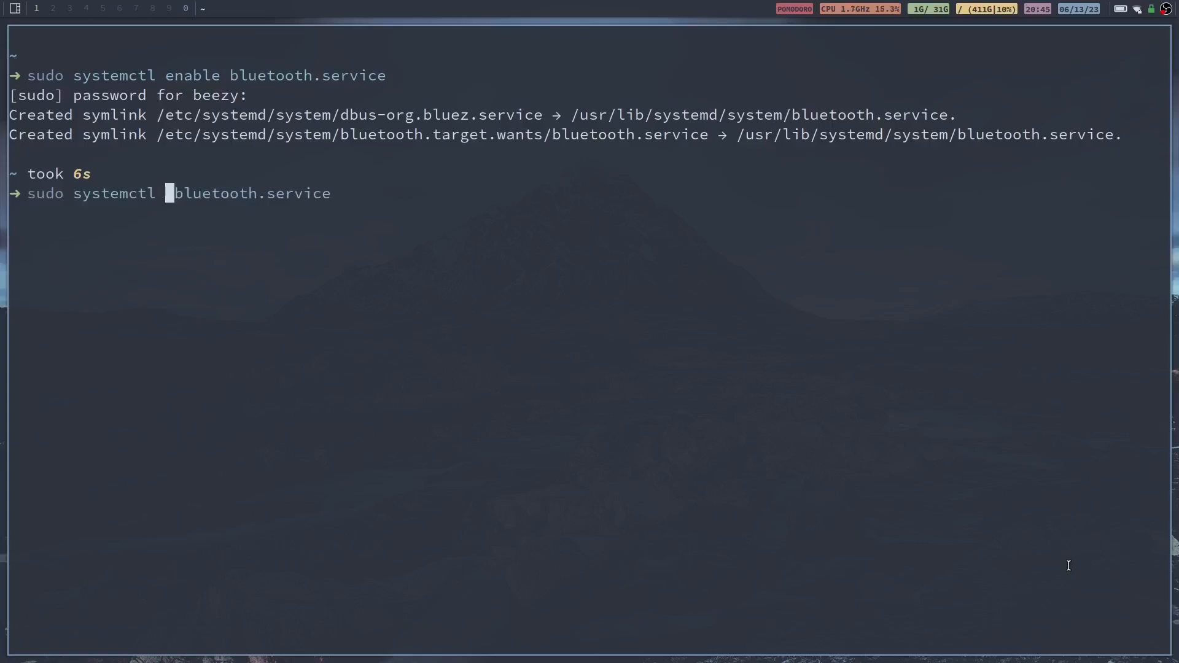
# In bluetoothctl, power on, register the default agent for the JBL headset, then exit the shell
pyautogui.write('start')
pyautogui.write('bluetoothctl')
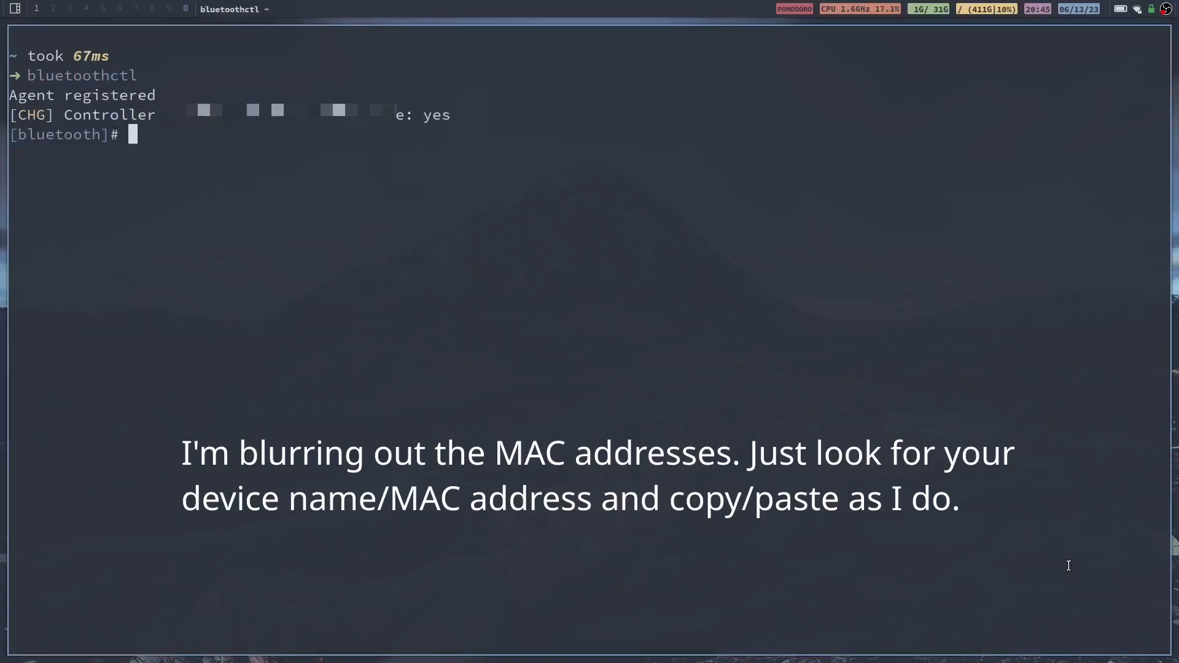
pyautogui.write('powe')
pyautogui.write('de')
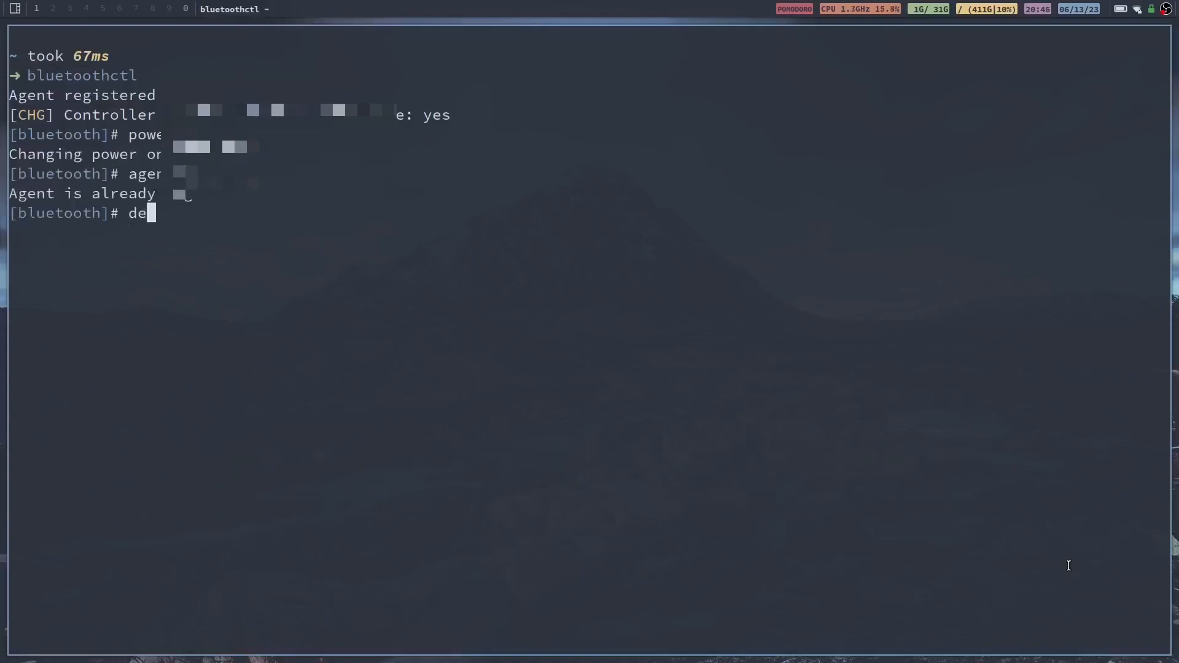
pyautogui.write('fault-agent')
pyautogui.write('scan o')
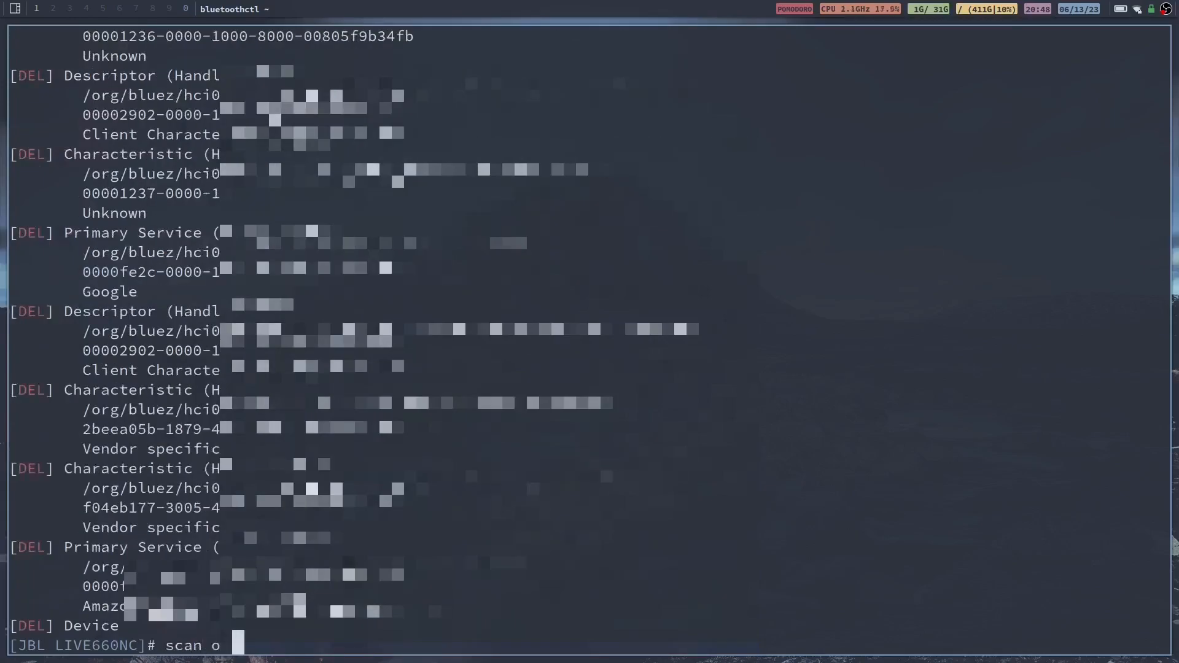
pyautogui.write('exit')
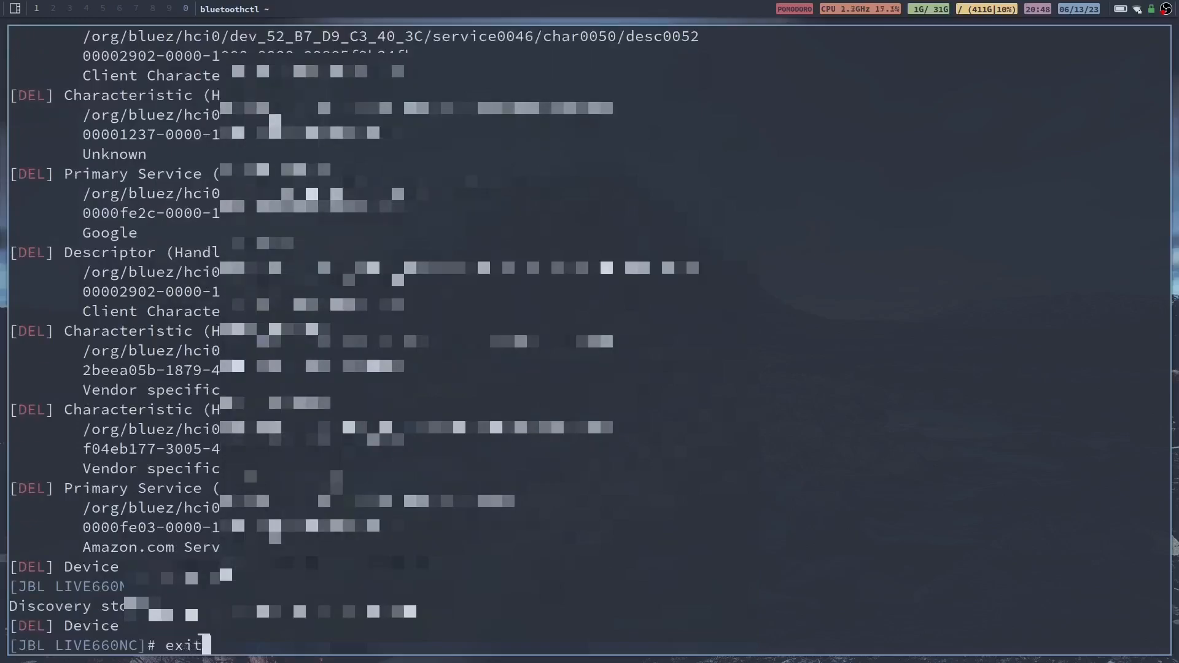